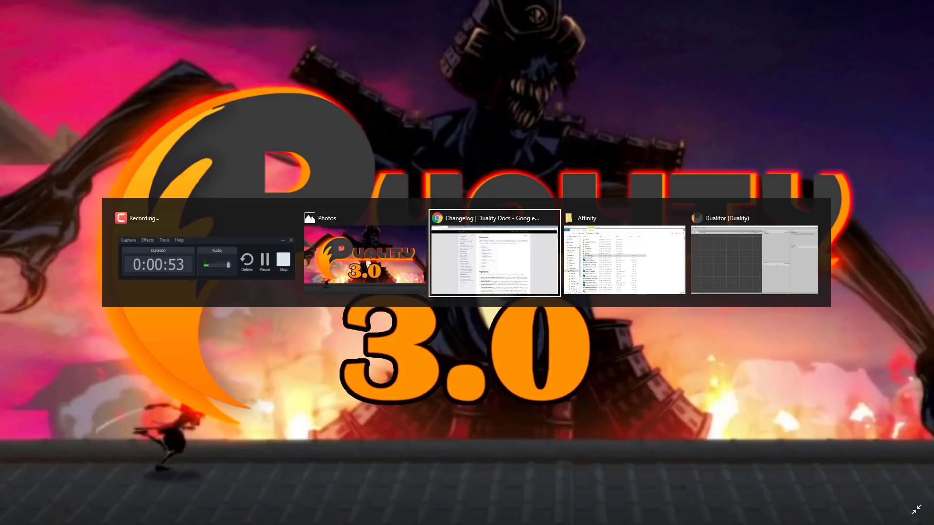
# Switch to Dualitor, showing the empty unsaved scene with only the default main camera.
pyautogui.click(756, 254)
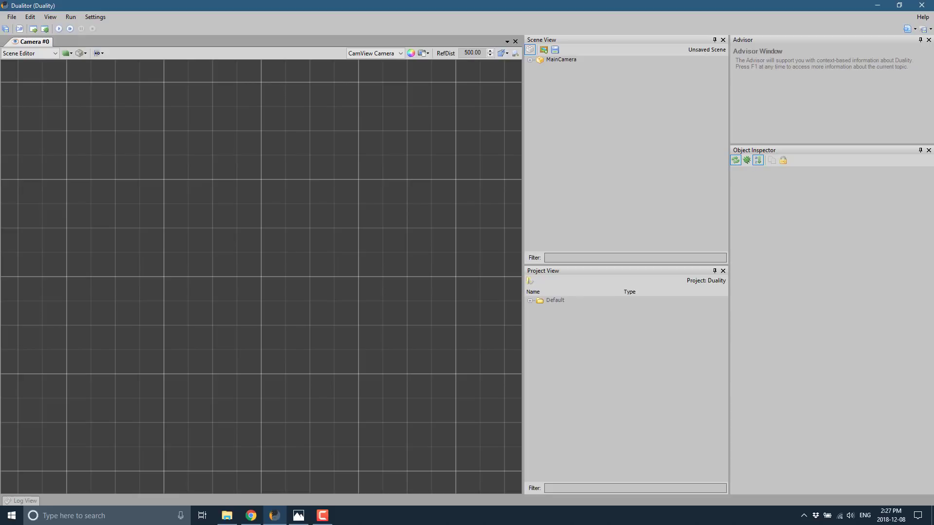
pyautogui.moveTo(359, 341)
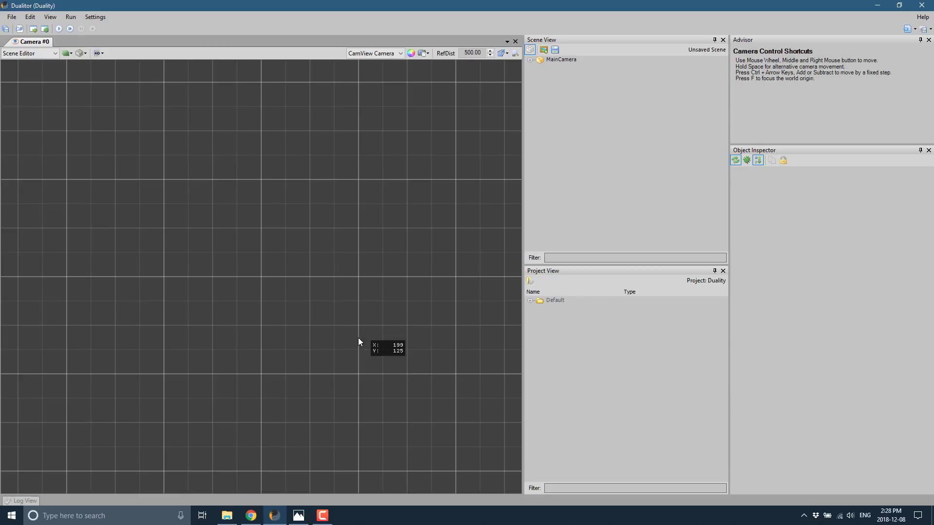
pyautogui.moveTo(215, 337)
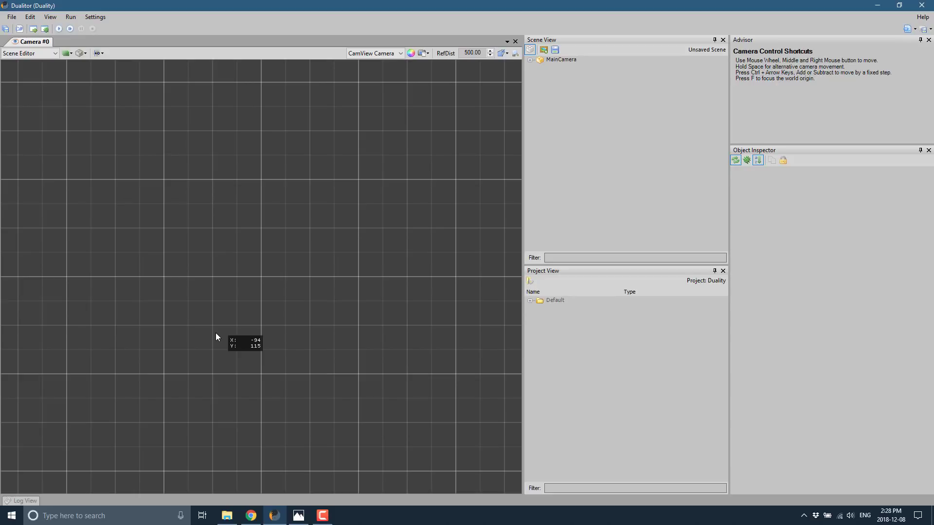
pyautogui.moveTo(648, 384)
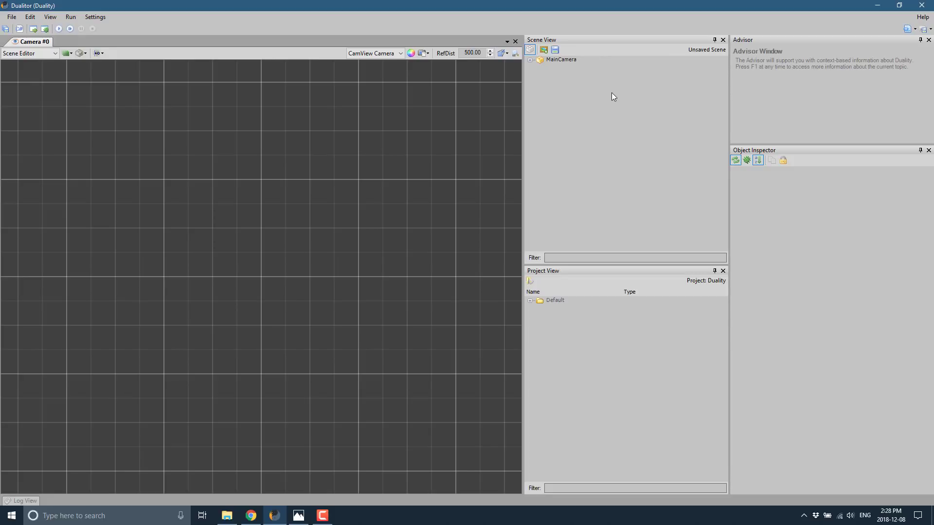
# Install the Flap-Or-Die Sample package from the Online Repository in Manage Packages.
pyautogui.click(10, 17)
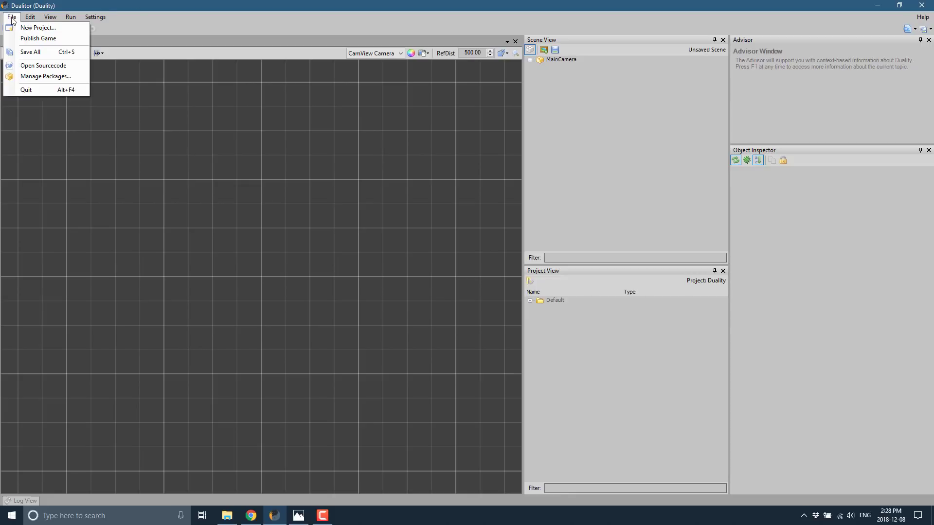
pyautogui.click(11, 17)
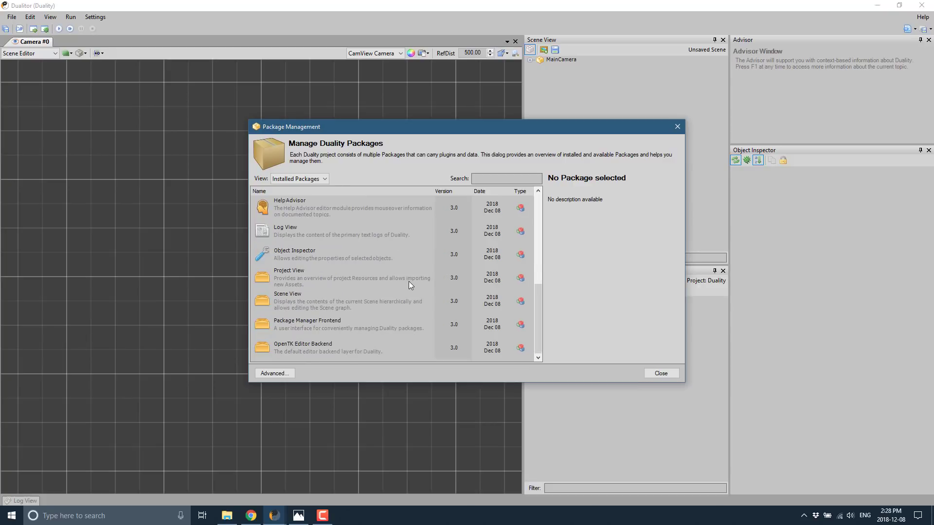
pyautogui.click(323, 178)
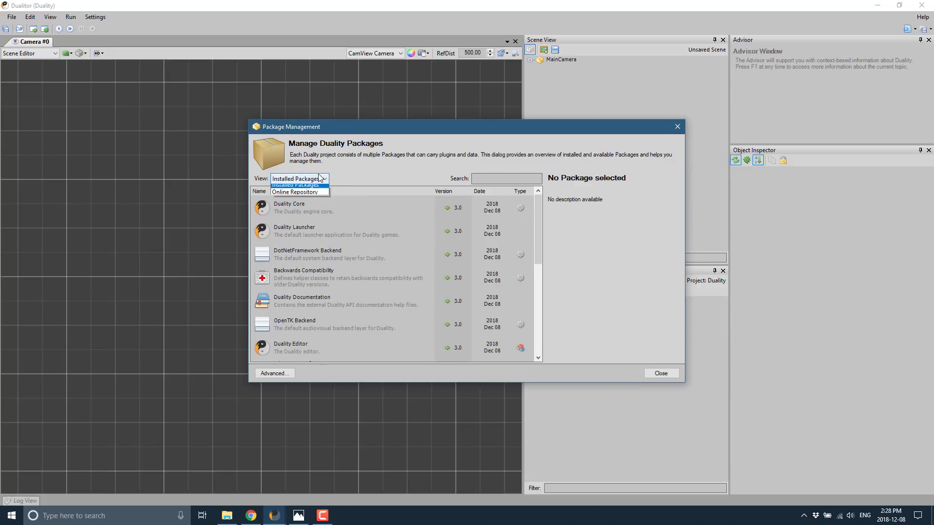
pyautogui.click(294, 192)
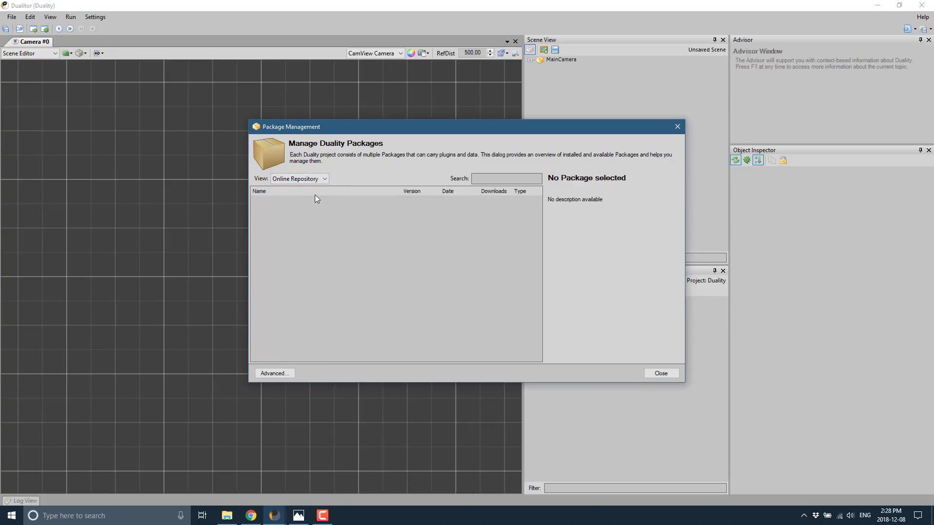
pyautogui.moveTo(355, 306)
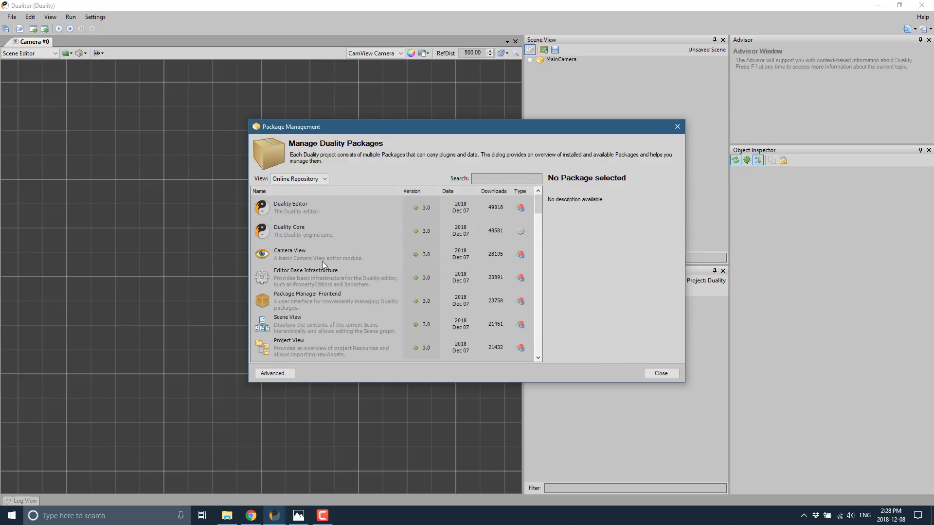
pyautogui.scroll(-3)
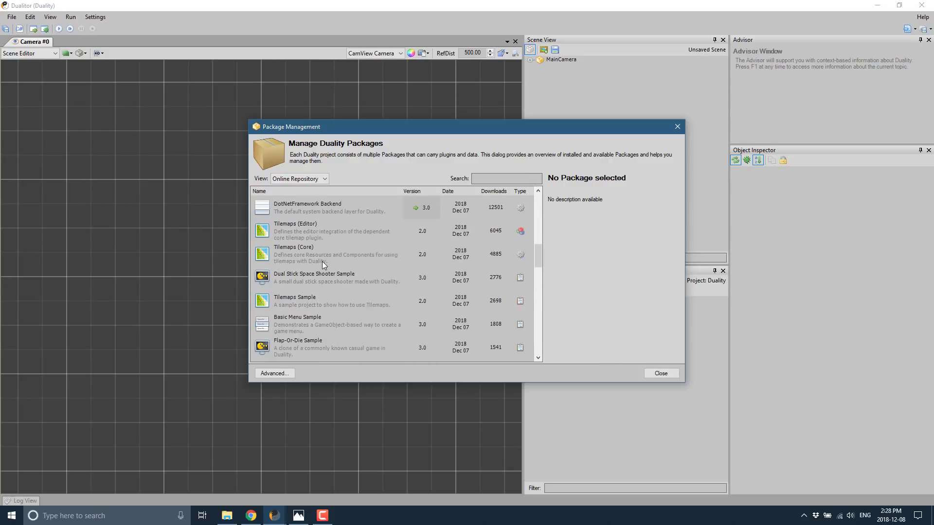
pyautogui.scroll(-3)
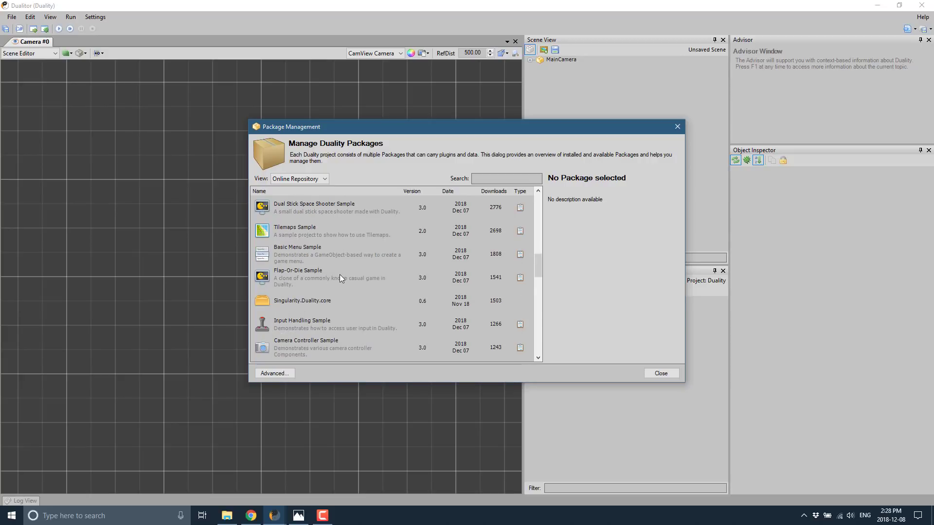
pyautogui.click(322, 278)
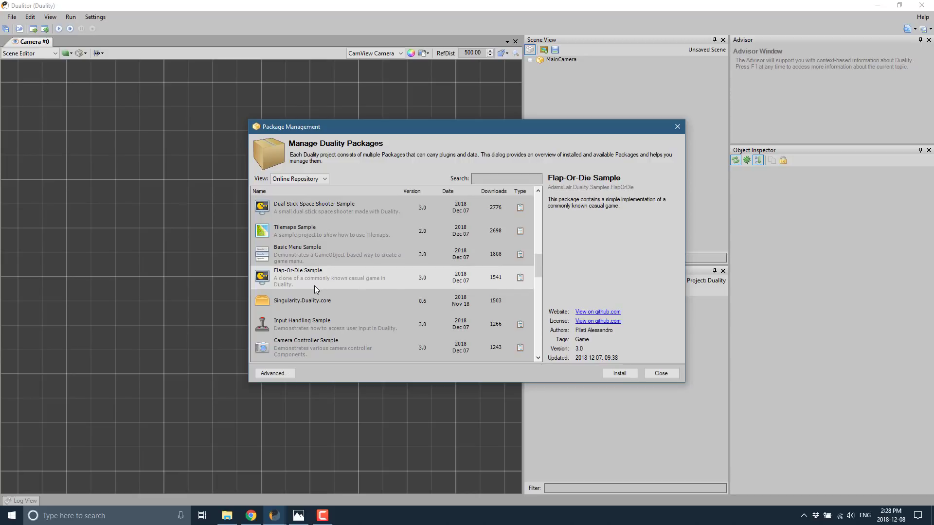
pyautogui.click(619, 374)
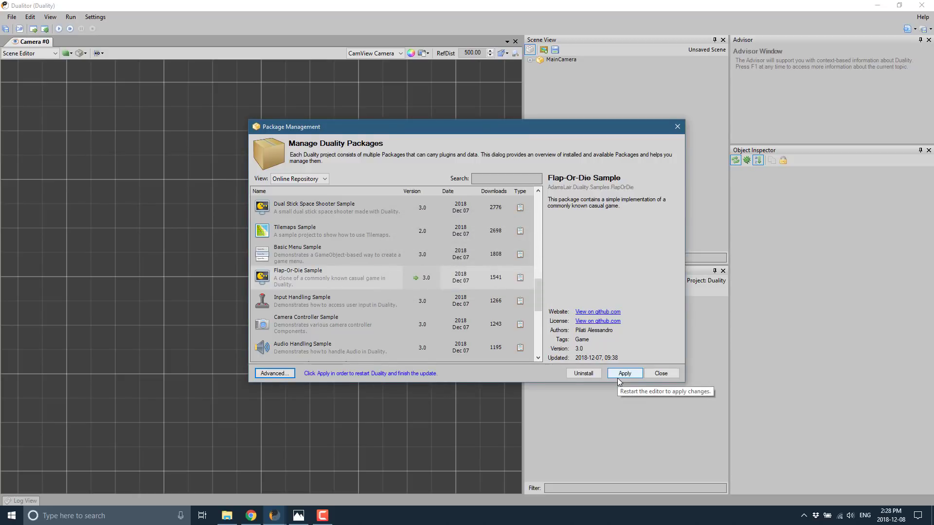
pyautogui.moveTo(313, 379)
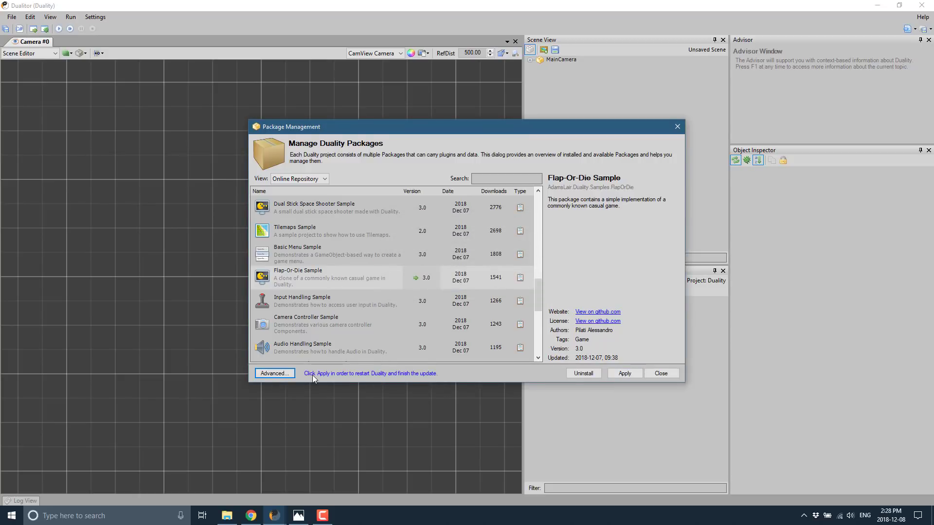
# Apply the package change so Dualitor restarts with the FlapOrDie folder listed.
pyautogui.click(624, 373)
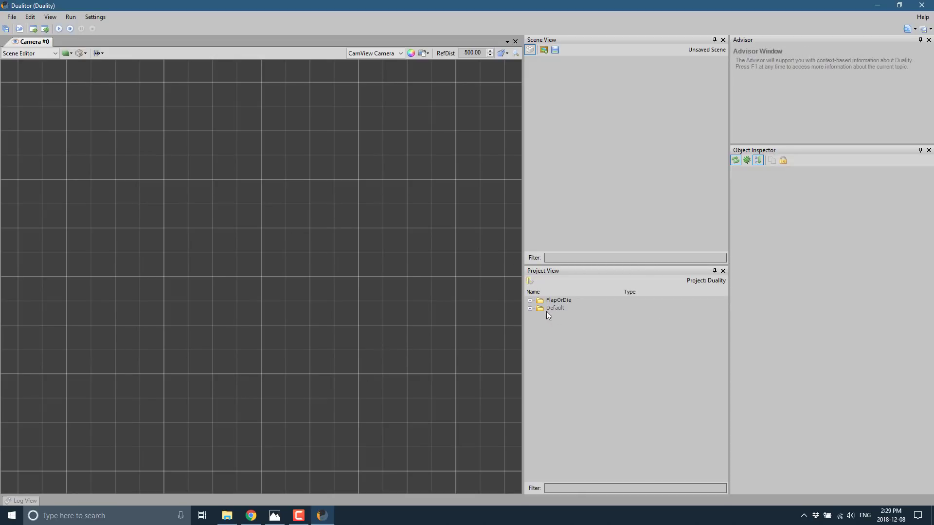
# Preview the MainMenu scene's Camera and flap-or-die objects, then load GameScene.
pyautogui.click(530, 300)
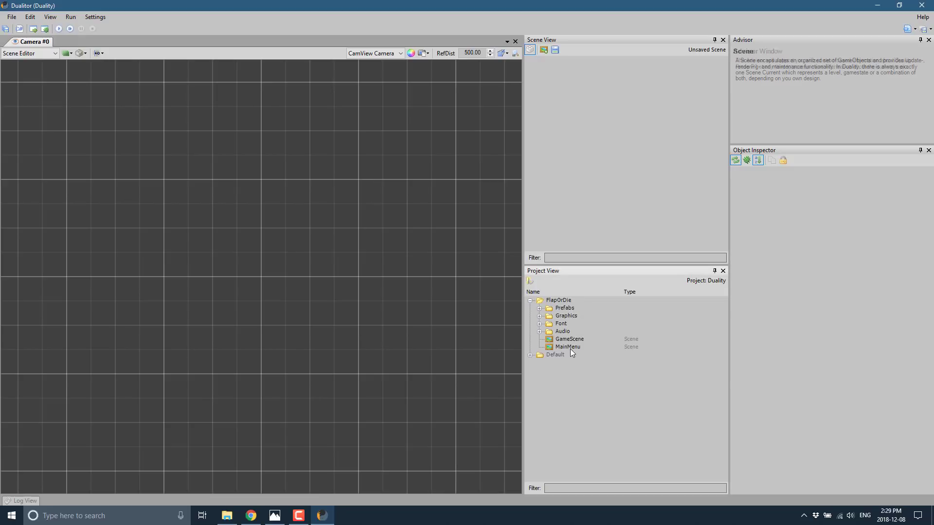
pyautogui.doubleClick(568, 346)
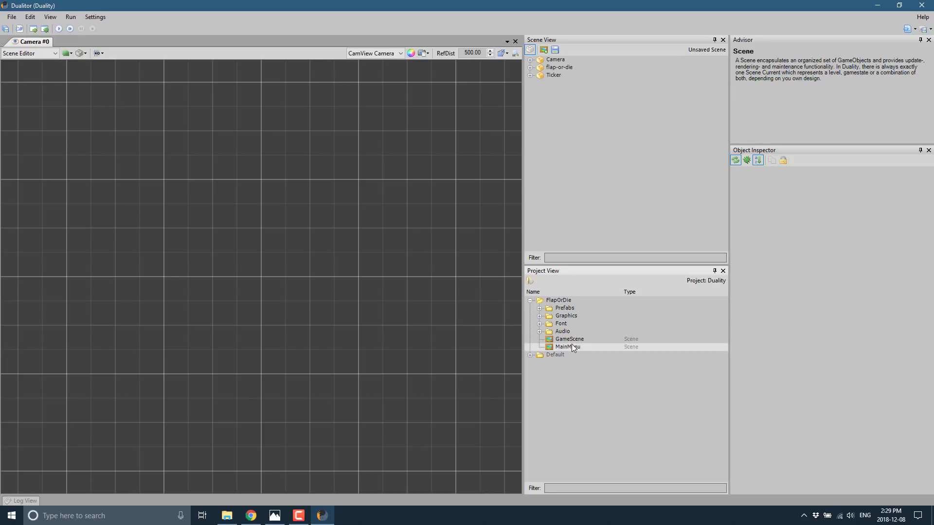
pyautogui.doubleClick(567, 346)
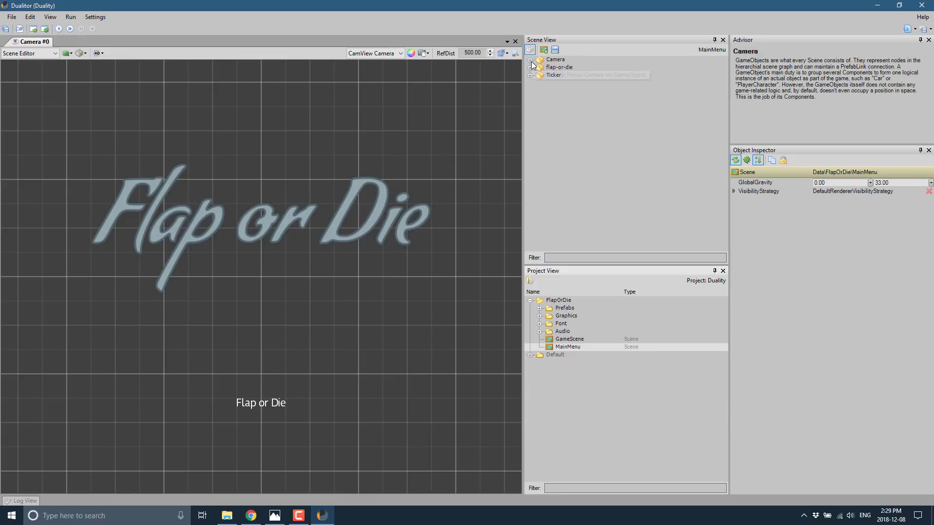
pyautogui.click(530, 60)
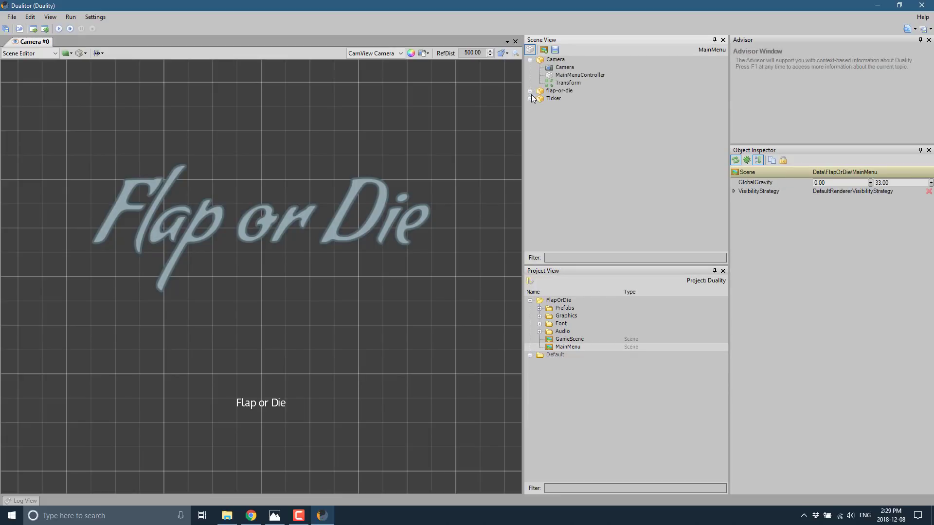
pyautogui.click(530, 91)
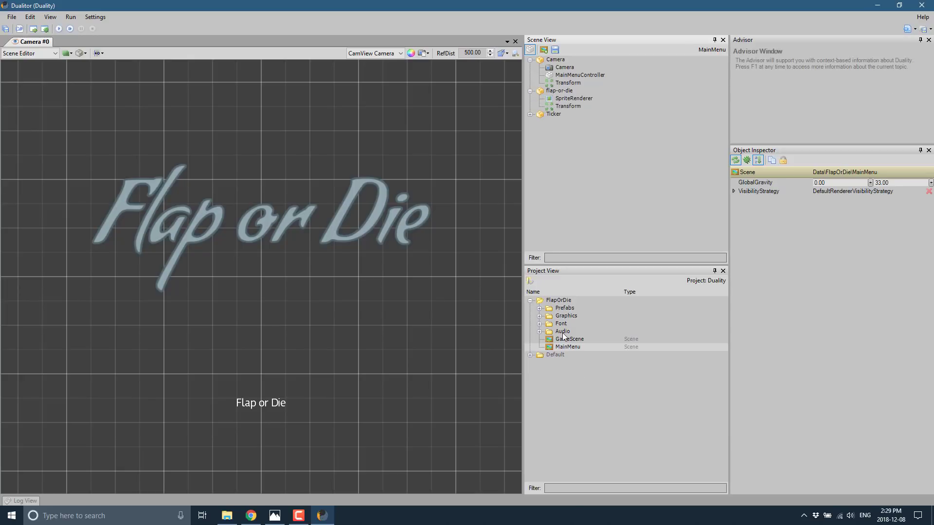
pyautogui.doubleClick(570, 339)
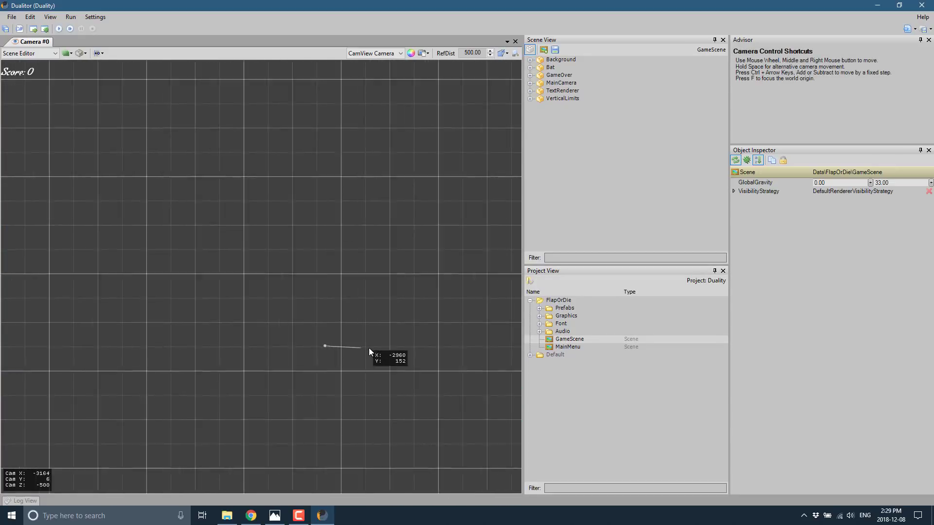
# Pan the view to the bat and select its Body to inspect Transform and SpriteRenderer.
pyautogui.moveTo(369, 351); pyautogui.dragTo(372, 340)
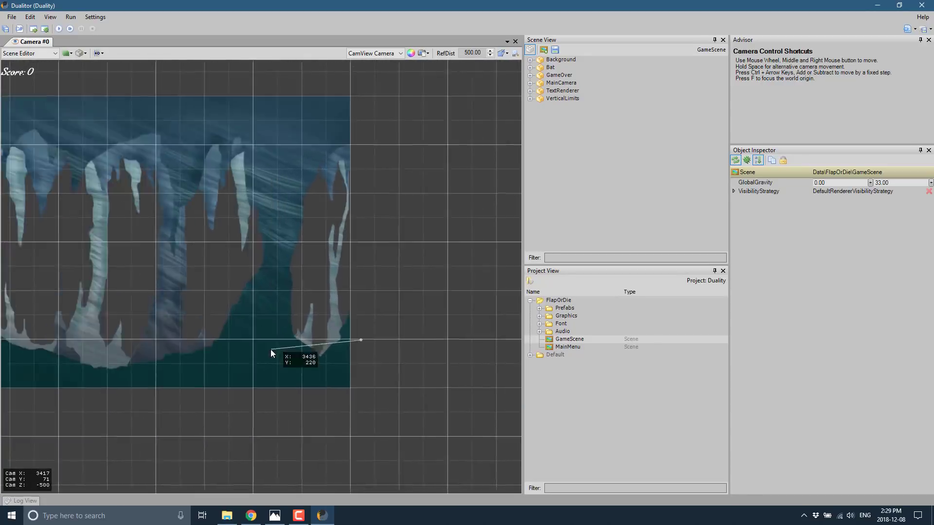
pyautogui.moveTo(271, 353); pyautogui.dragTo(249, 327)
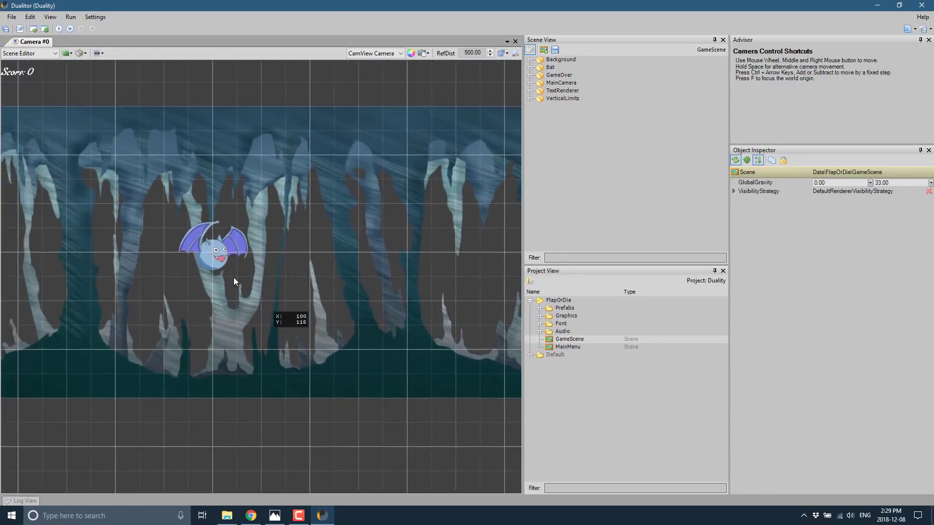
pyautogui.click(561, 106)
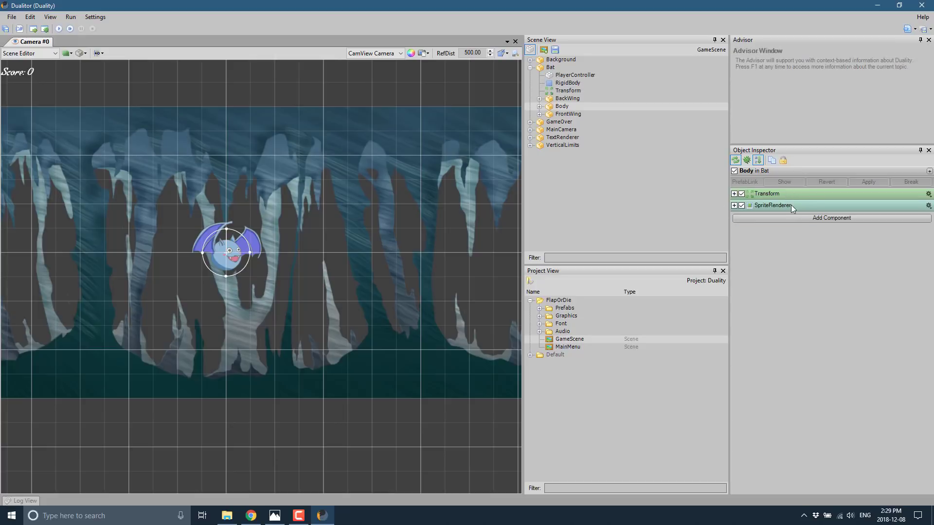
pyautogui.moveTo(831, 217)
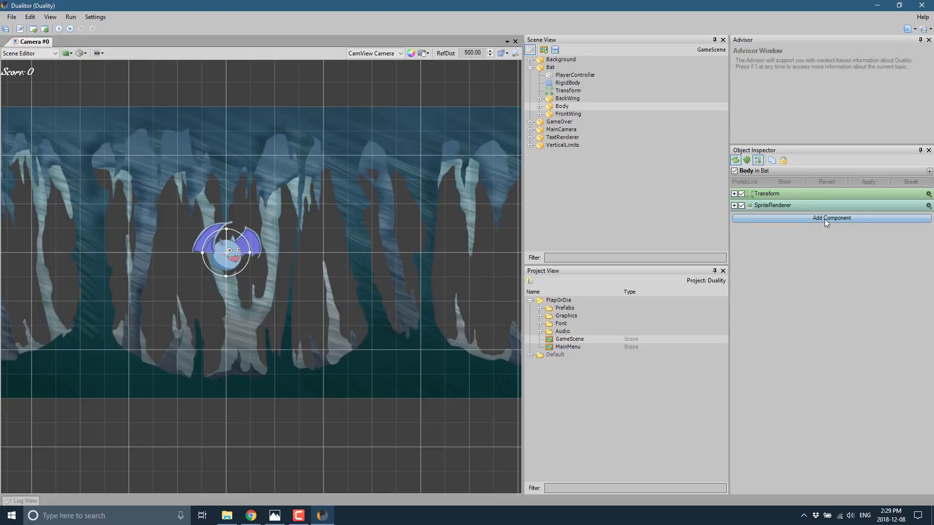
pyautogui.click(830, 218)
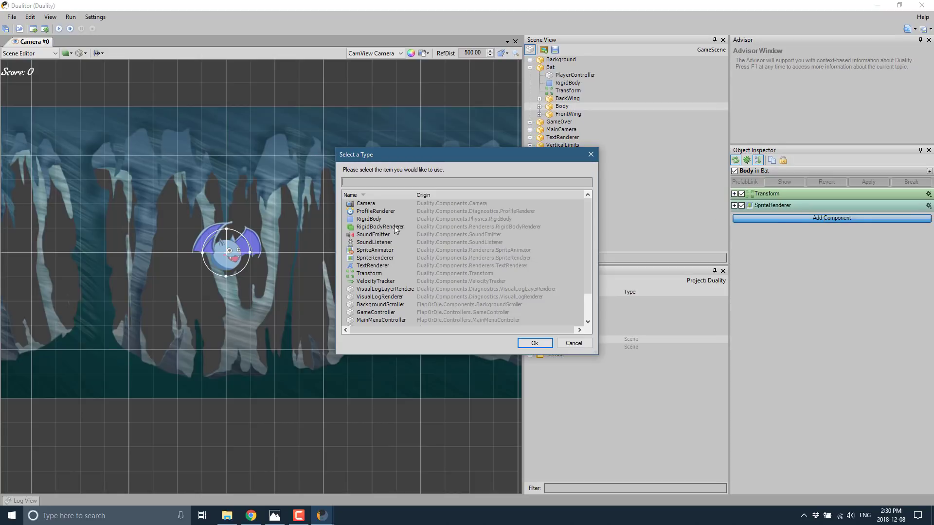
pyautogui.scroll(-3)
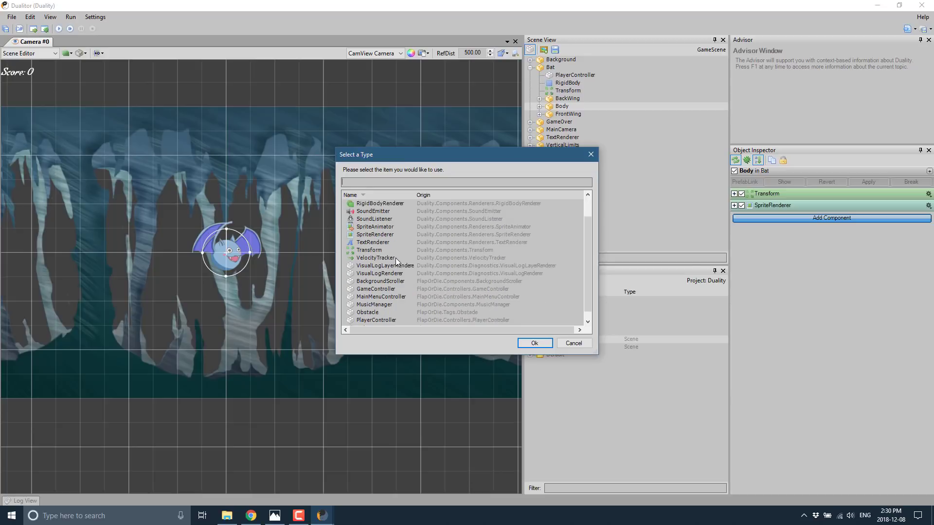
pyautogui.scroll(-3)
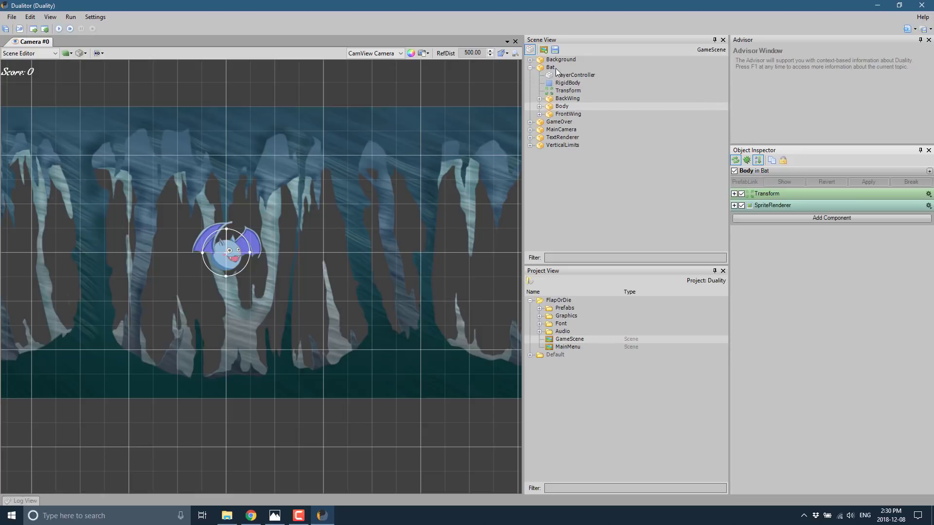
pyautogui.rightClick(549, 67)
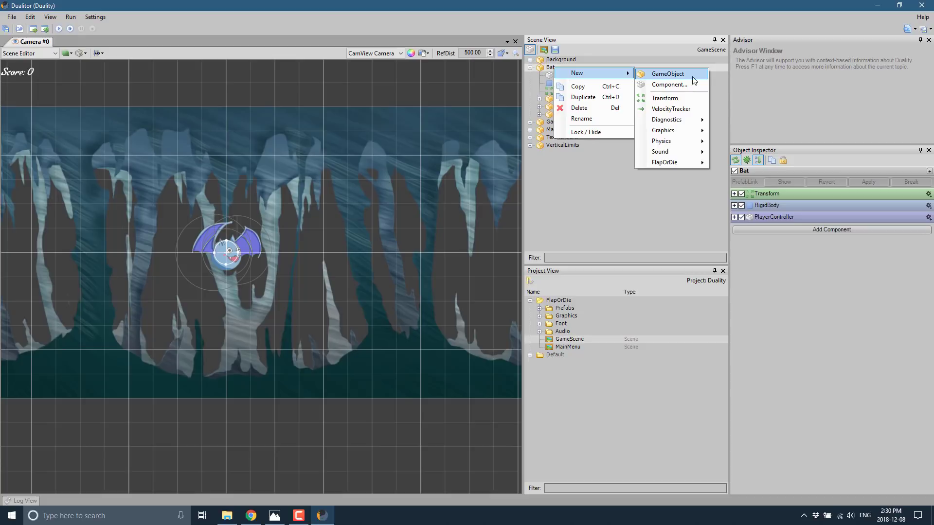
pyautogui.moveTo(671, 108)
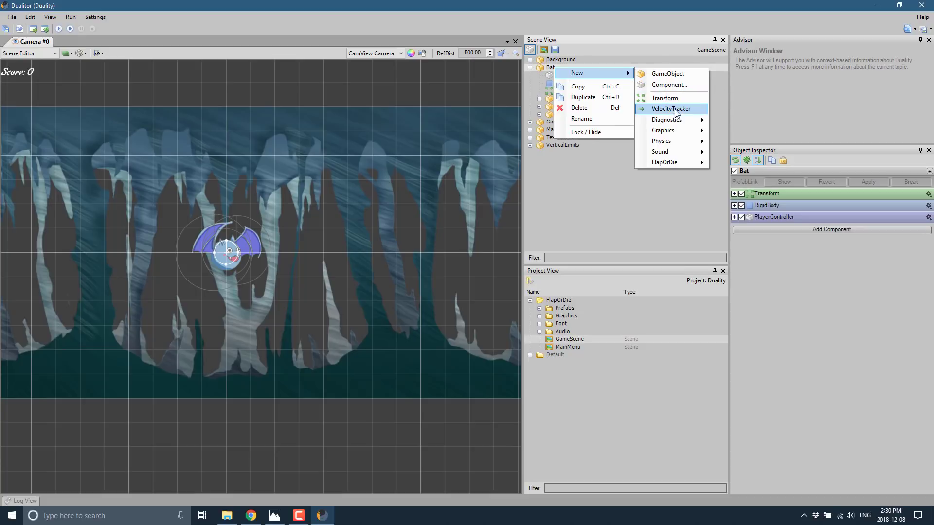
pyautogui.moveTo(662, 130)
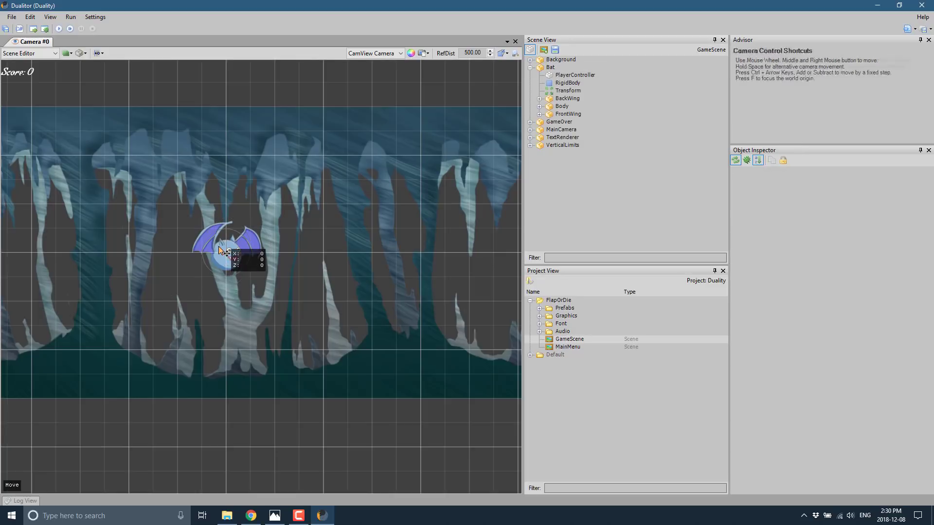
pyautogui.click(562, 106)
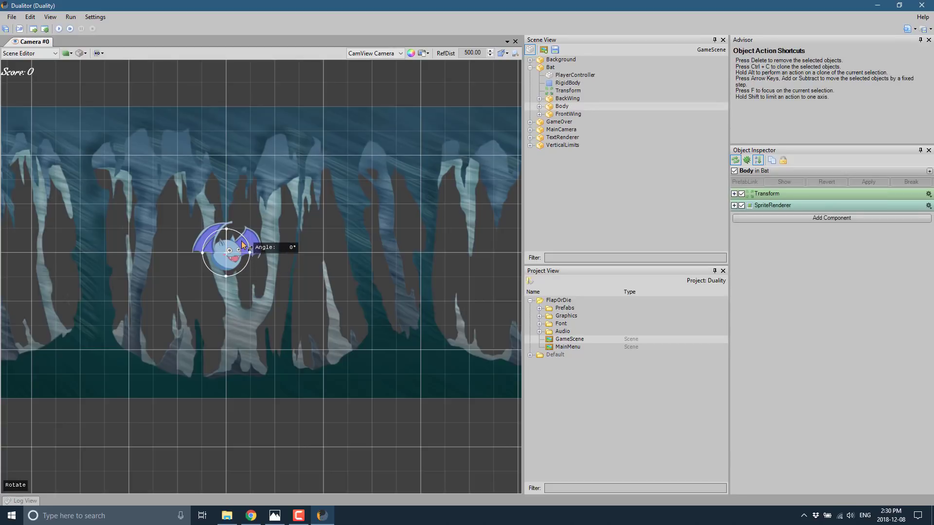
pyautogui.moveTo(247, 238); pyautogui.dragTo(243, 241)
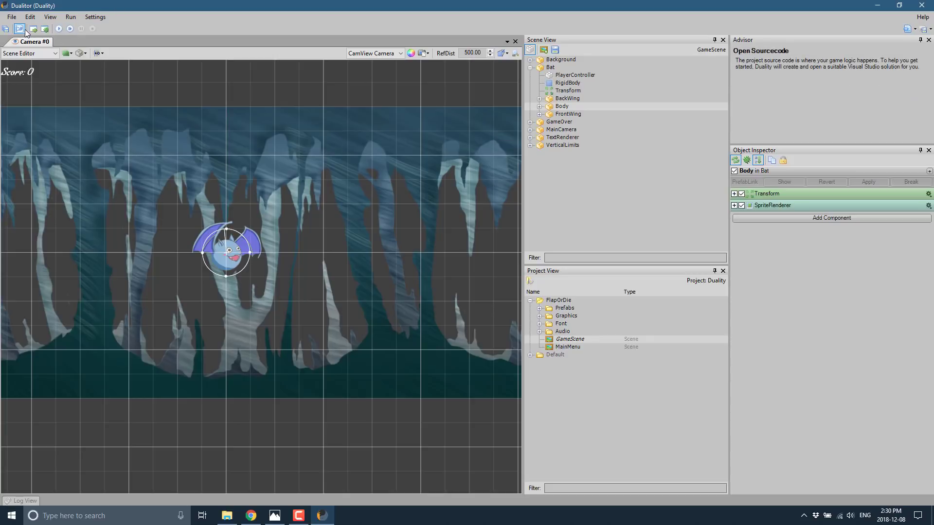
# Play Flap-Or-Die in Sandbox mode until Game Over, stop it, and open the Run menu.
pyautogui.click(19, 29)
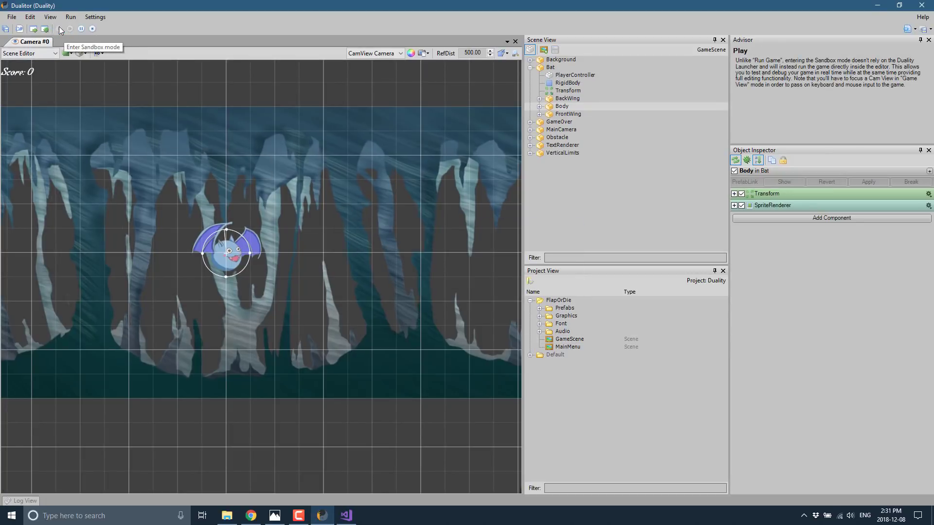
pyautogui.click(69, 28)
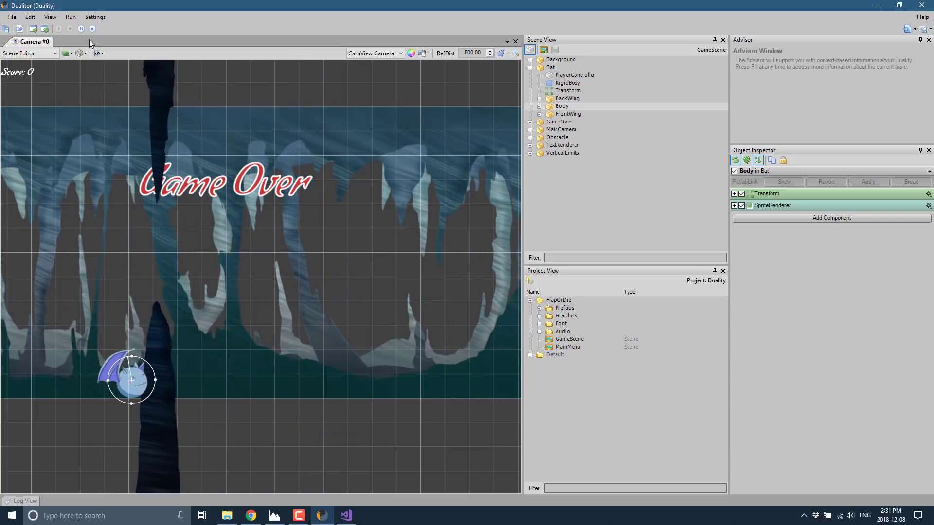
pyautogui.click(70, 16)
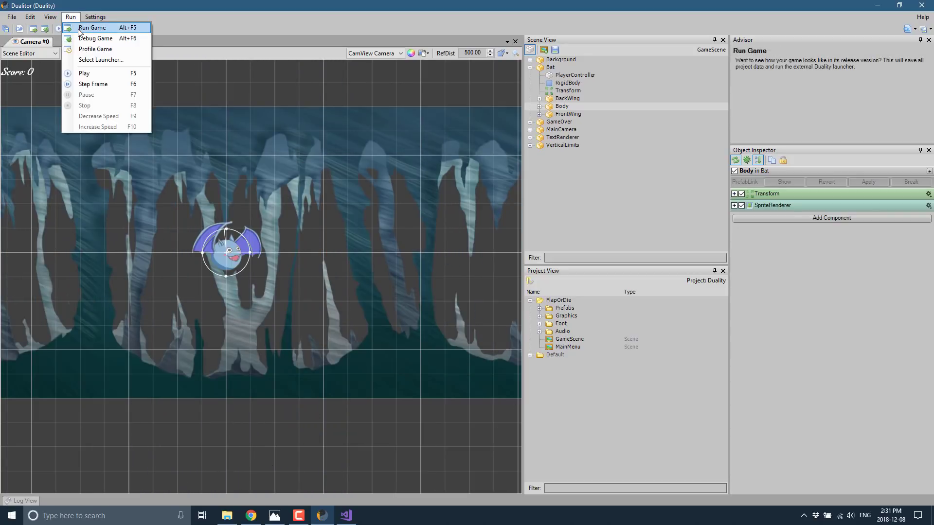
pyautogui.moveTo(96, 37)
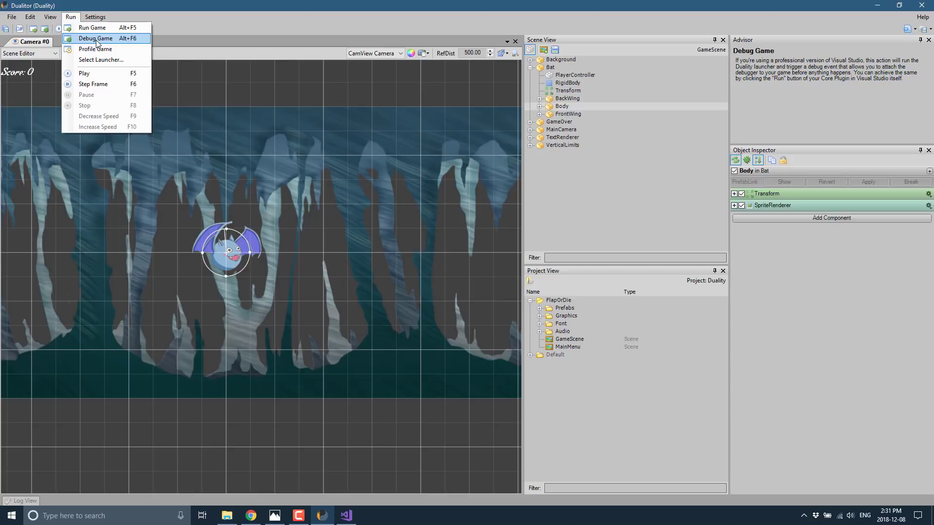
pyautogui.moveTo(104, 90)
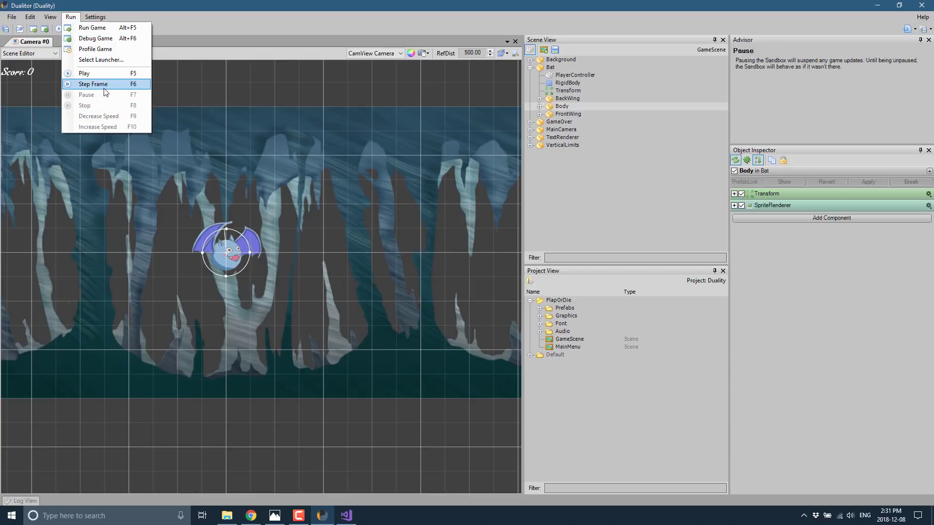
pyautogui.click(11, 17)
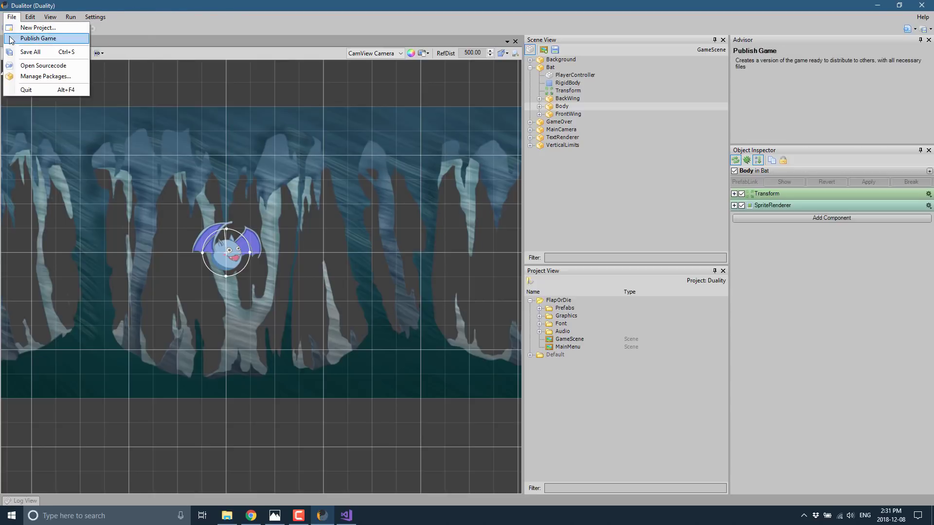
pyautogui.click(37, 38)
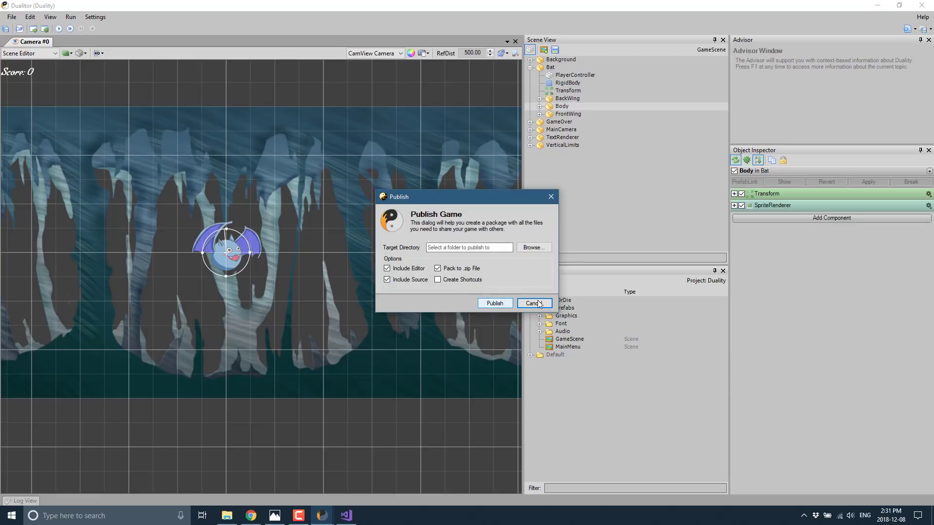
pyautogui.click(532, 303)
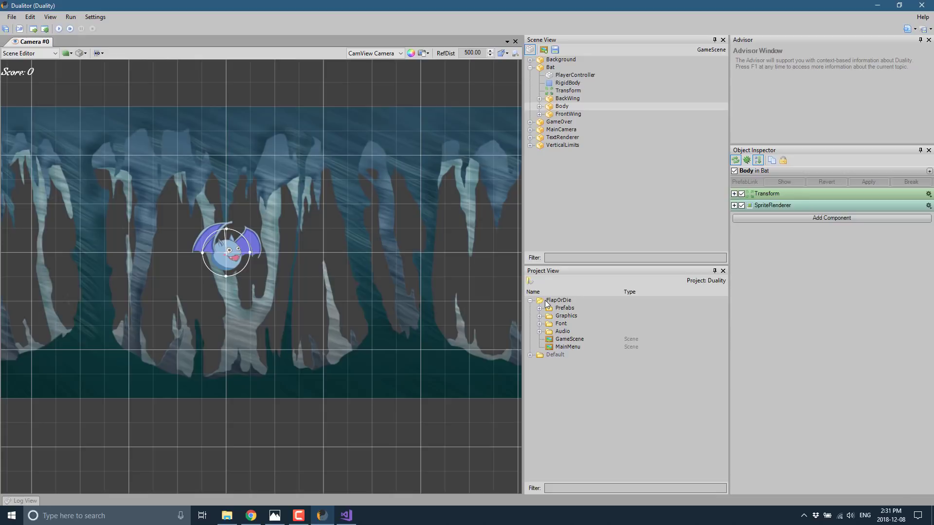
pyautogui.moveTo(438, 231)
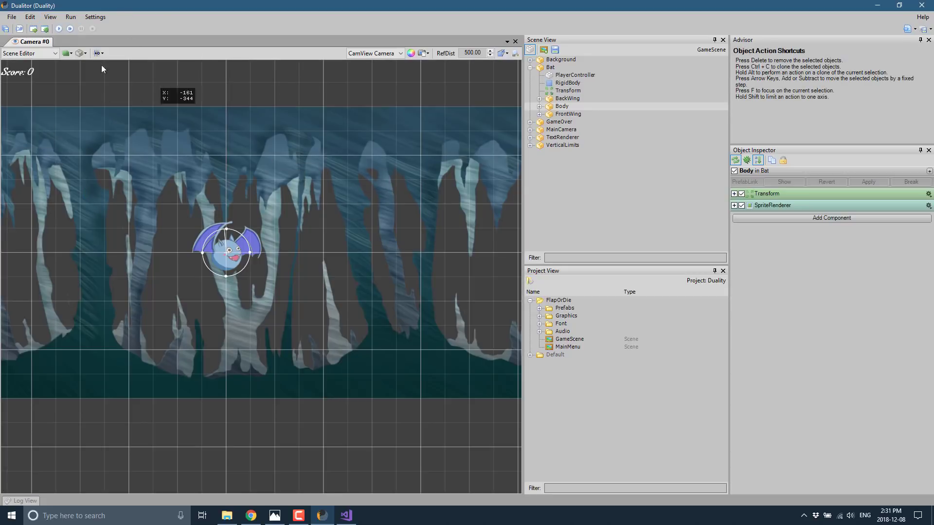
# Open Ticker.cs from FlapOrDie's Components folder and scroll to its OnUpdate scrolling logic.
pyautogui.click(345, 516)
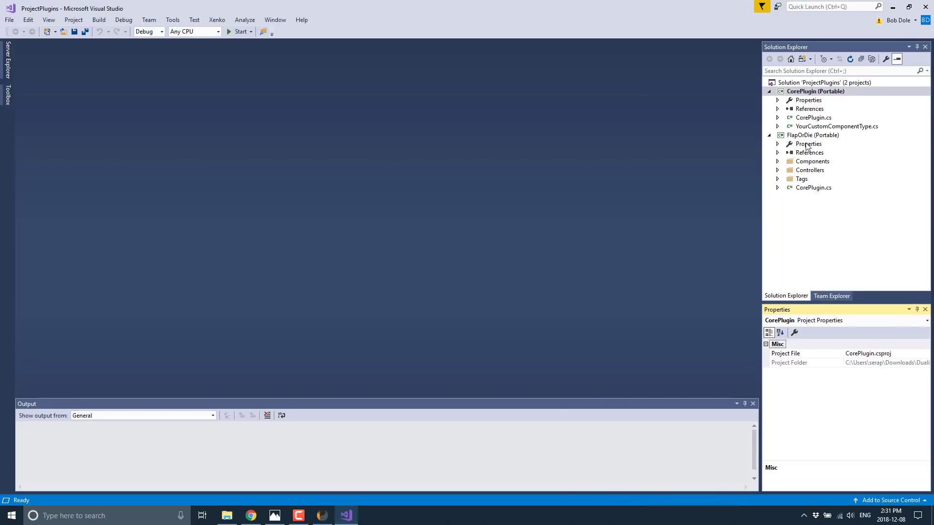
pyautogui.click(812, 135)
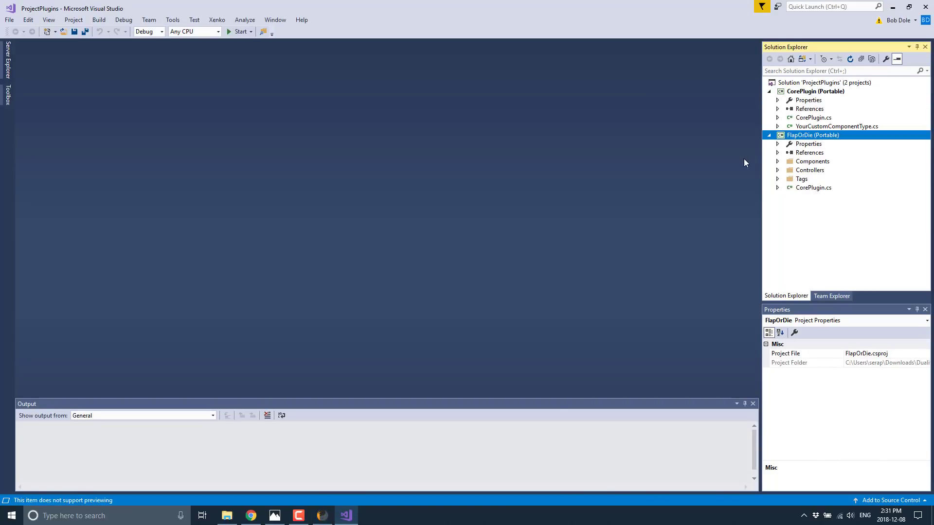
pyautogui.moveTo(778, 165)
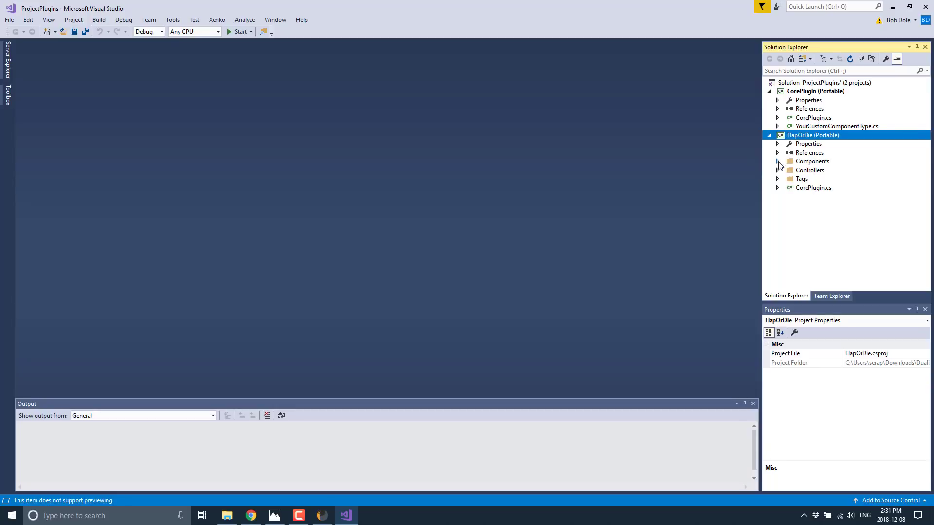
pyautogui.click(777, 161)
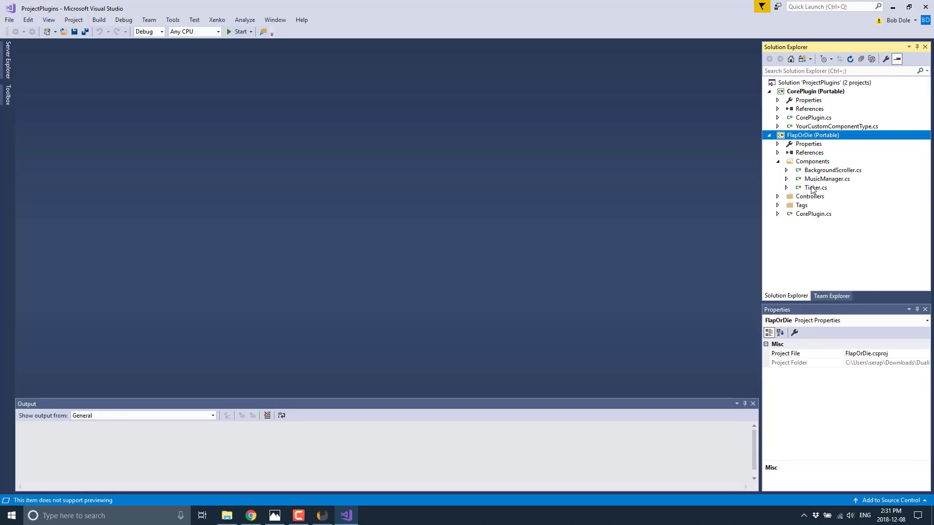
pyautogui.doubleClick(814, 188)
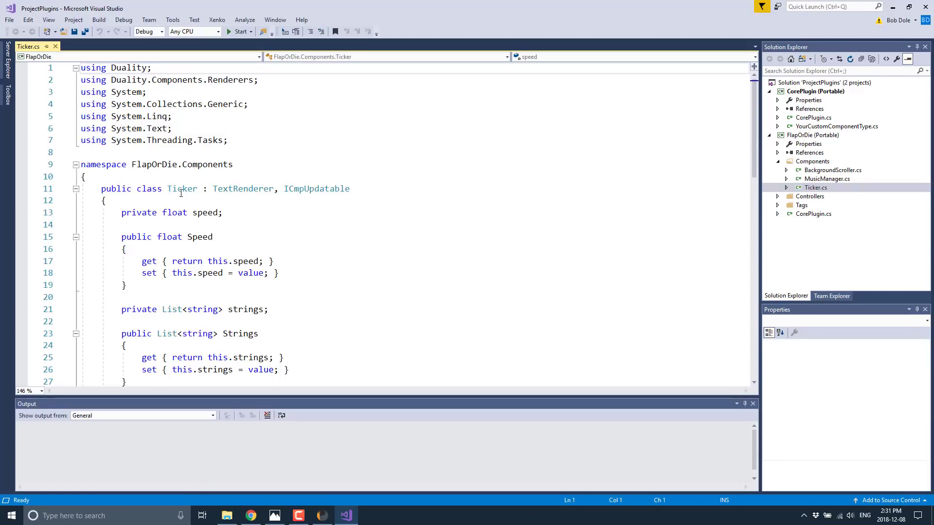
pyautogui.moveTo(242, 188)
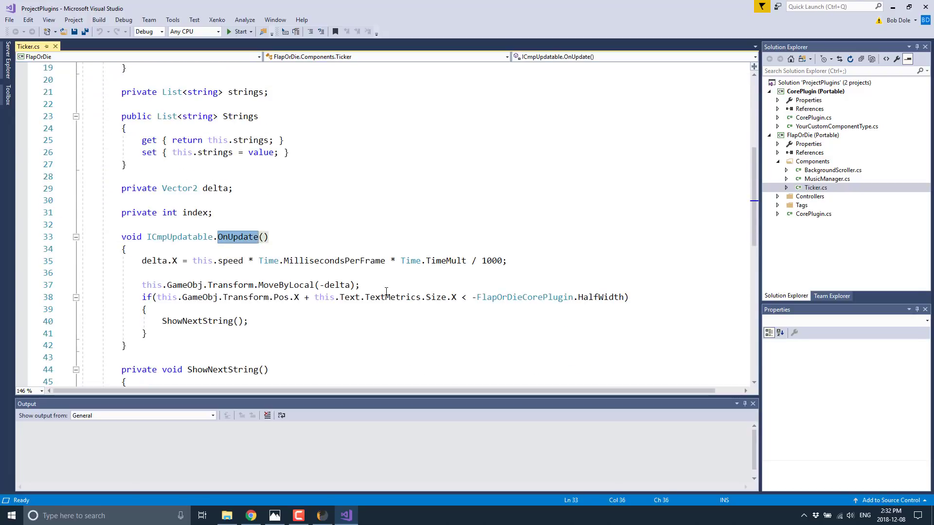
pyautogui.scroll(-3)
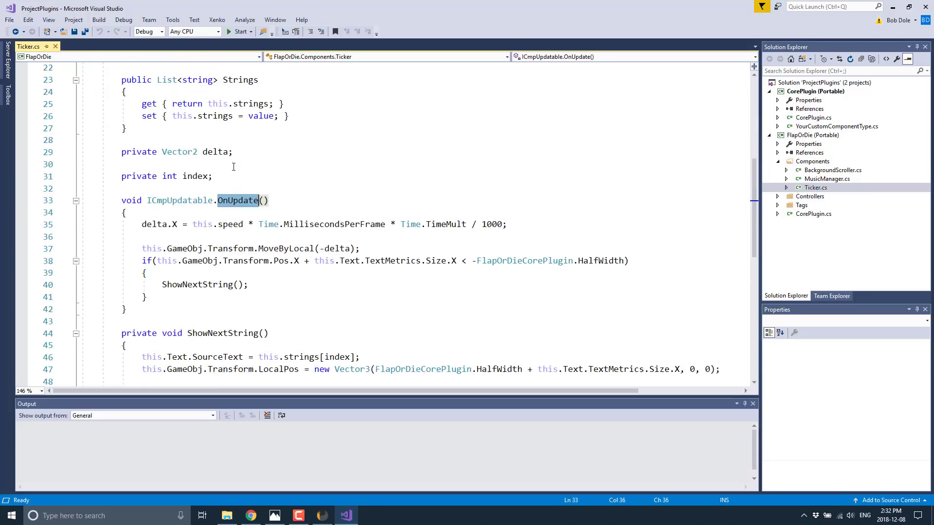
pyautogui.moveTo(322, 297)
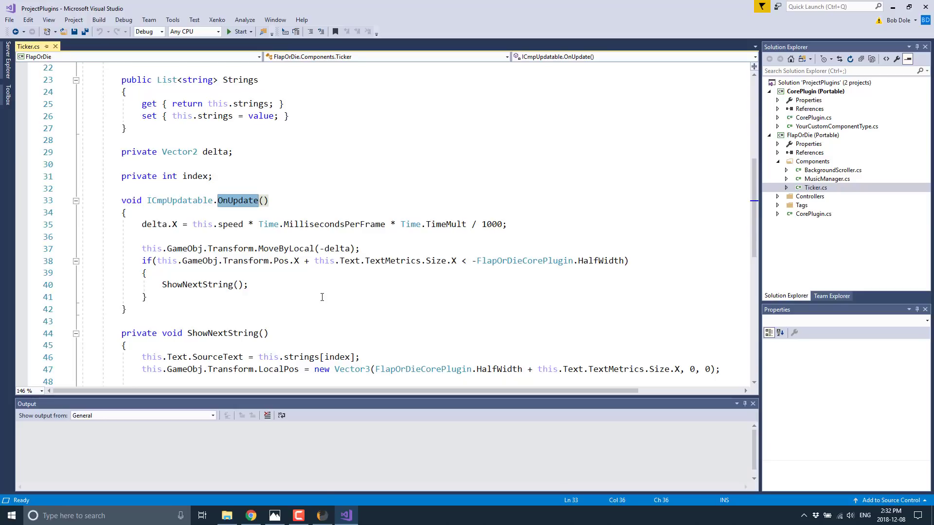
pyautogui.moveTo(845, 178)
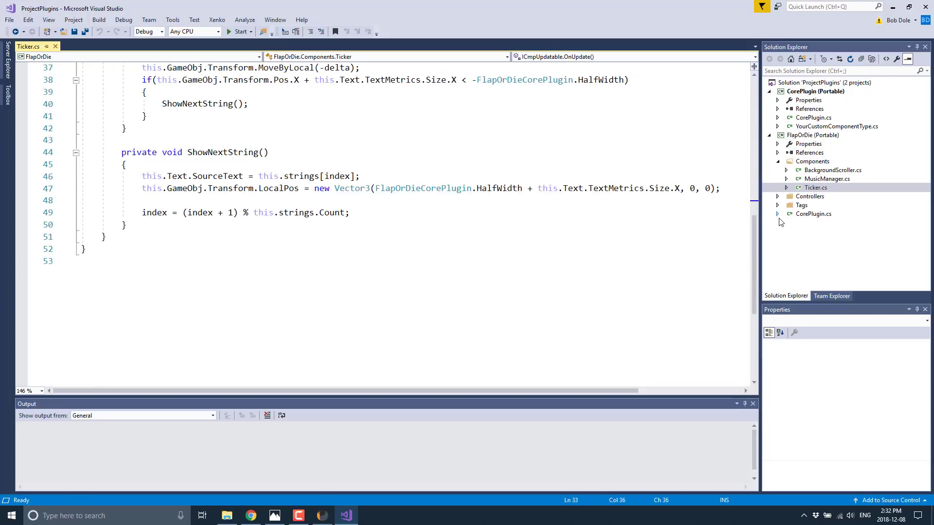
pyautogui.moveTo(777, 223)
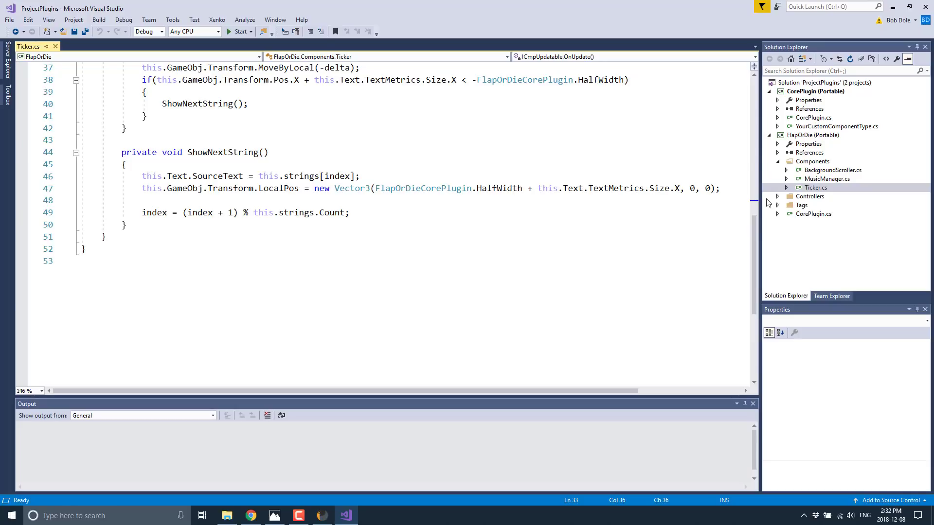
# Open PlayerController.cs from Controllers, highlight typeof, and scroll through its fields and properties.
pyautogui.click(814, 187)
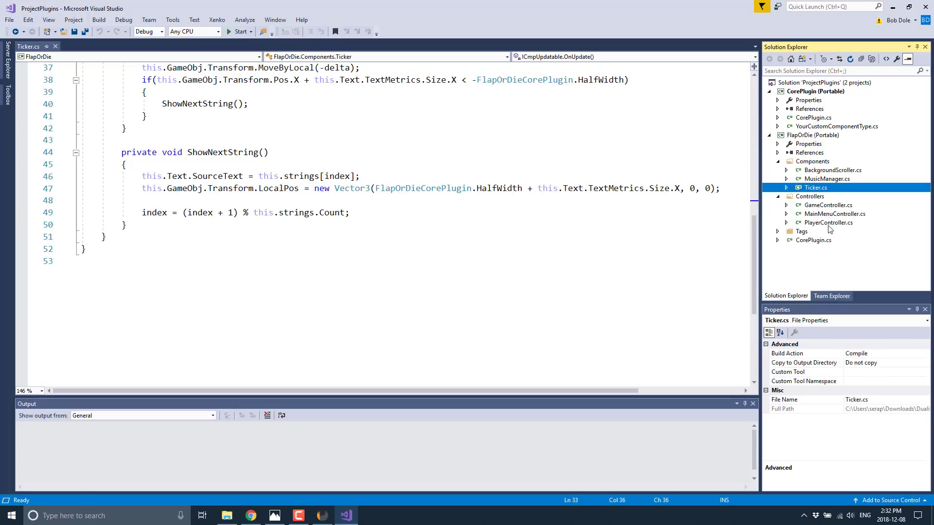
pyautogui.doubleClick(828, 222)
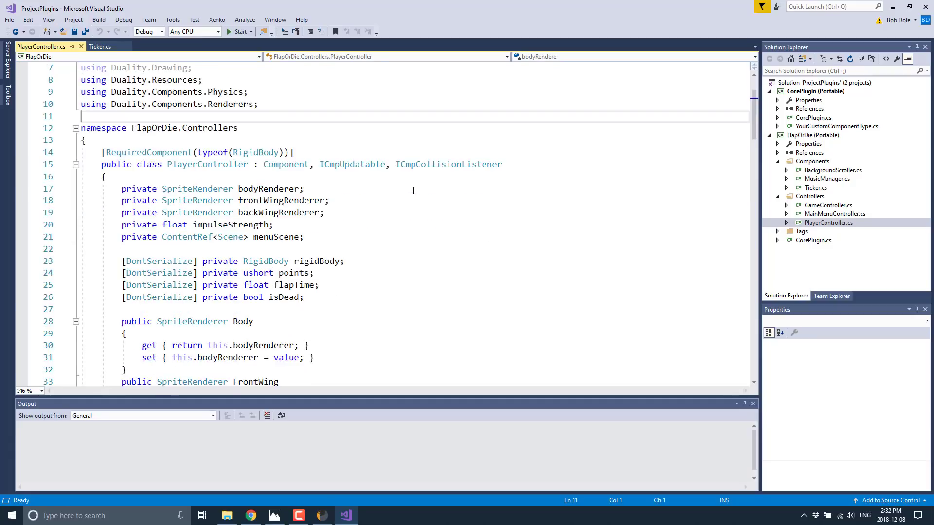
pyautogui.doubleClick(212, 115)
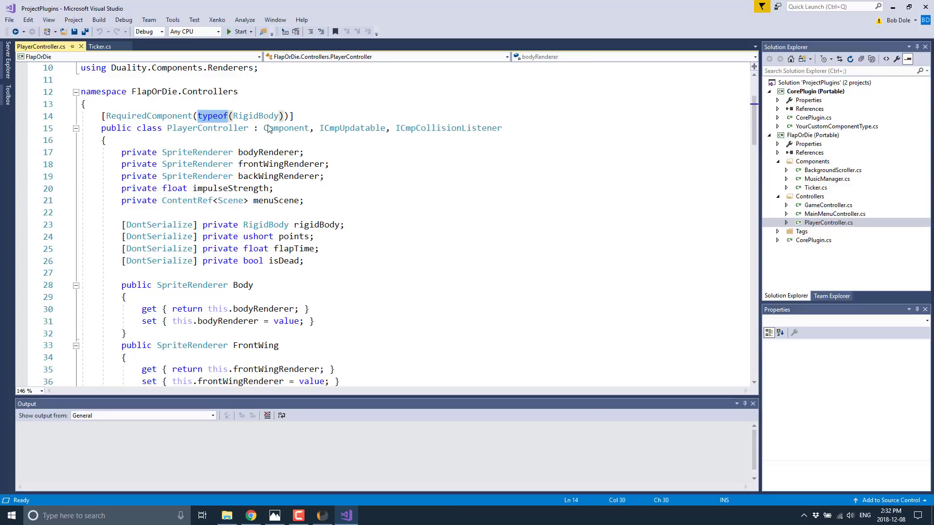
pyautogui.moveTo(352, 127)
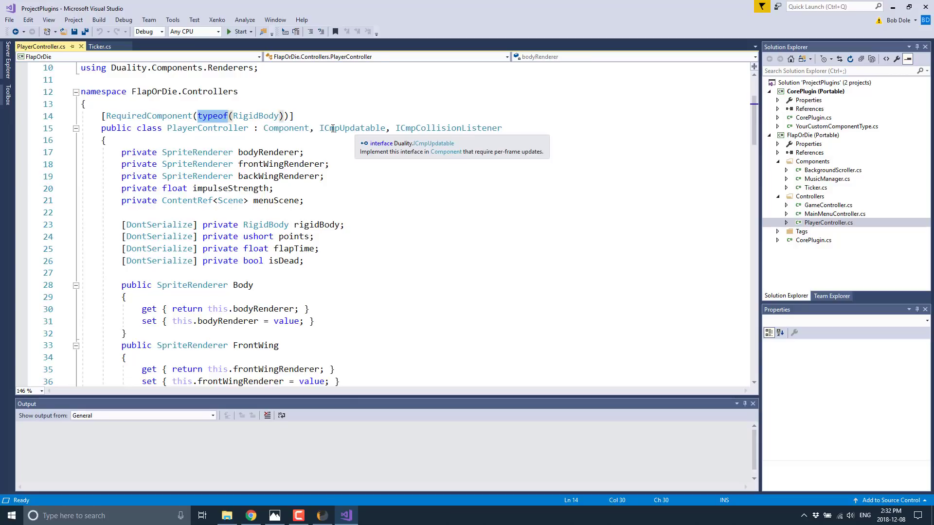
pyautogui.moveTo(423, 239)
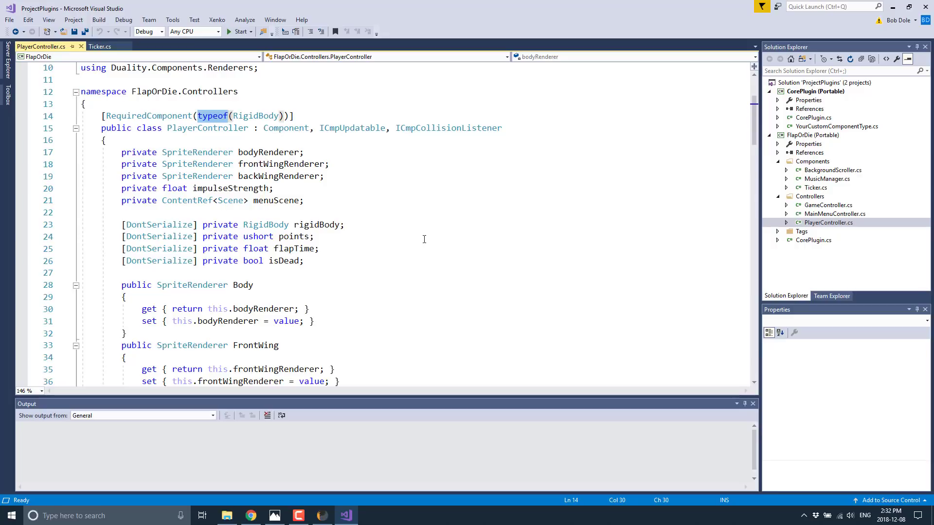
pyautogui.scroll(-3)
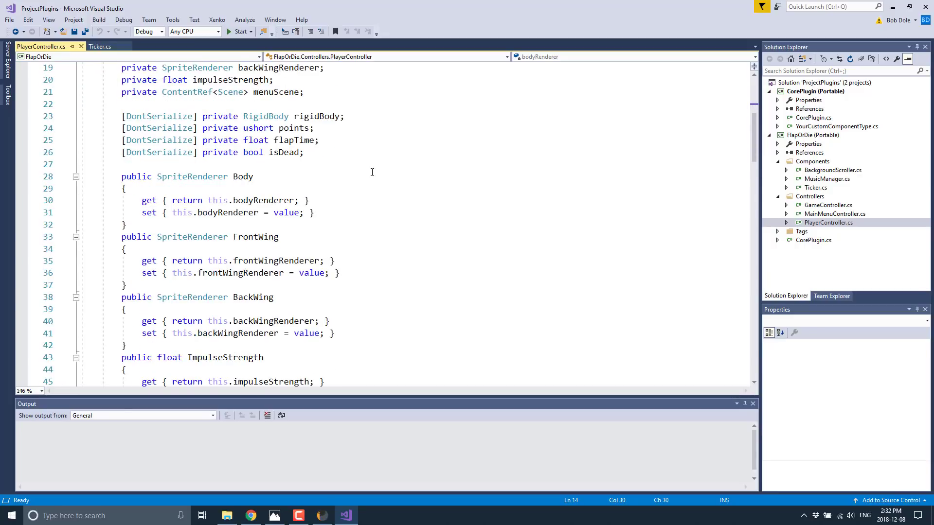
pyautogui.scroll(-3)
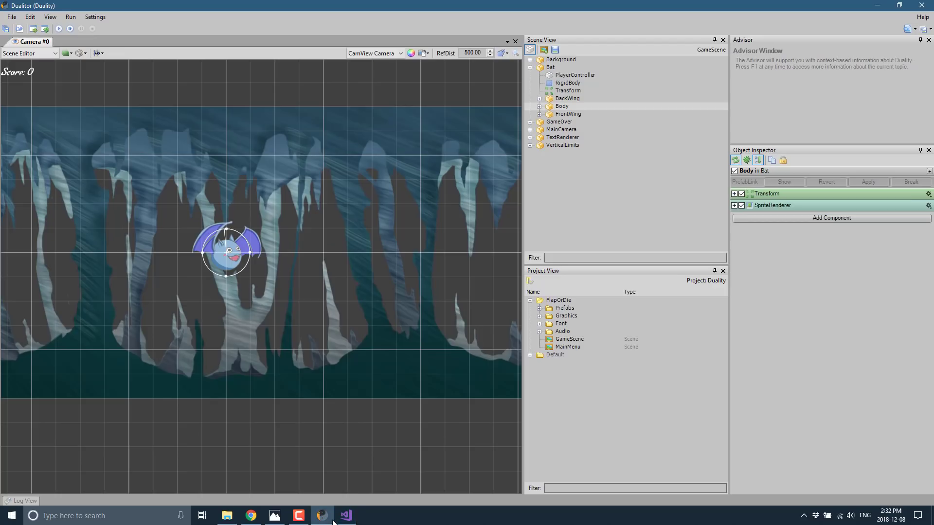
# Select the Bat's PlayerController in Dualitor and expand Prefabs to reveal the Obstacle prefab.
pyautogui.click(574, 75)
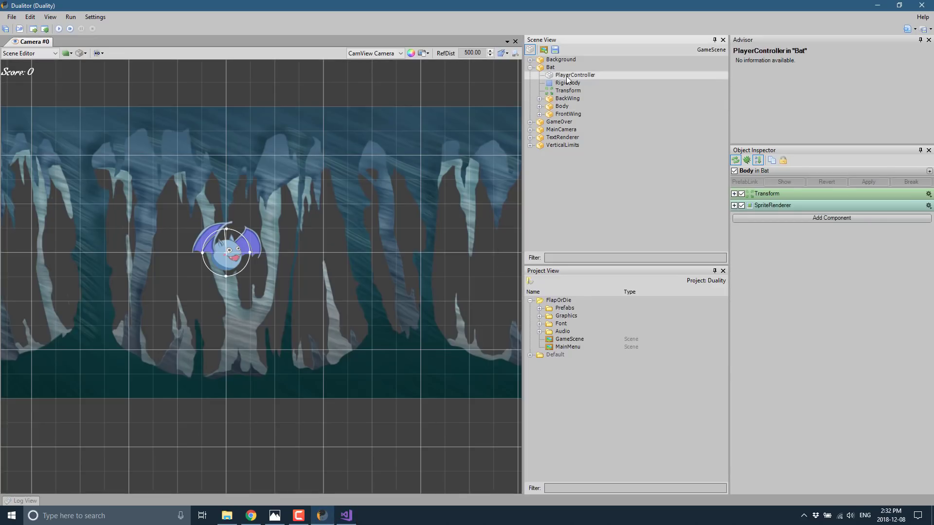
pyautogui.click(550, 67)
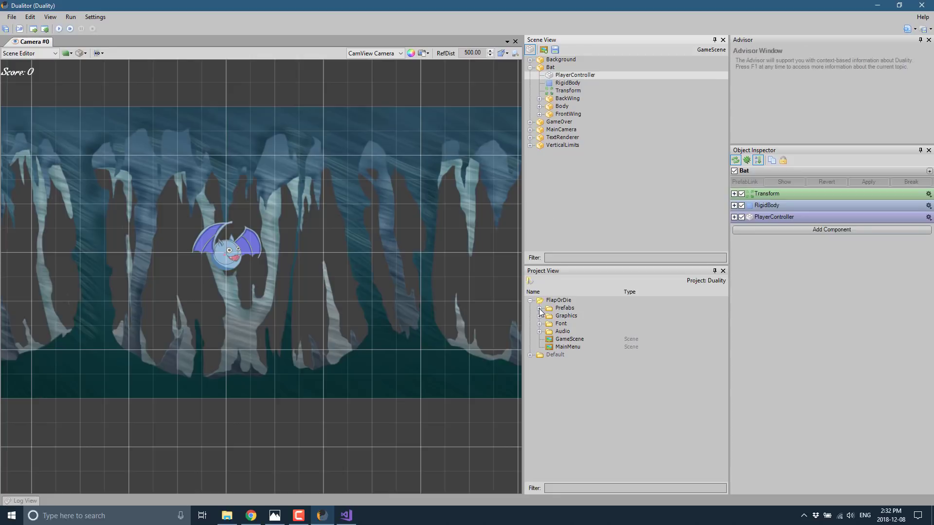
pyautogui.click(539, 308)
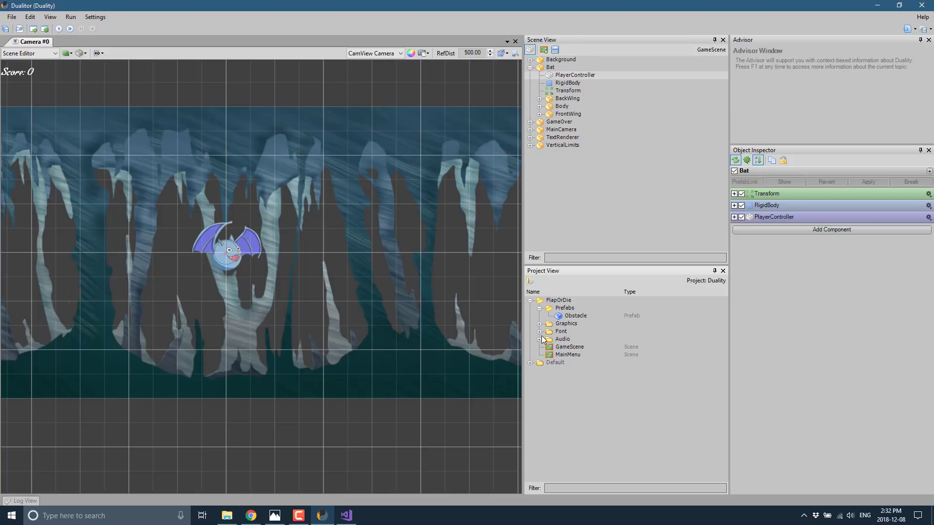
pyautogui.click(538, 323)
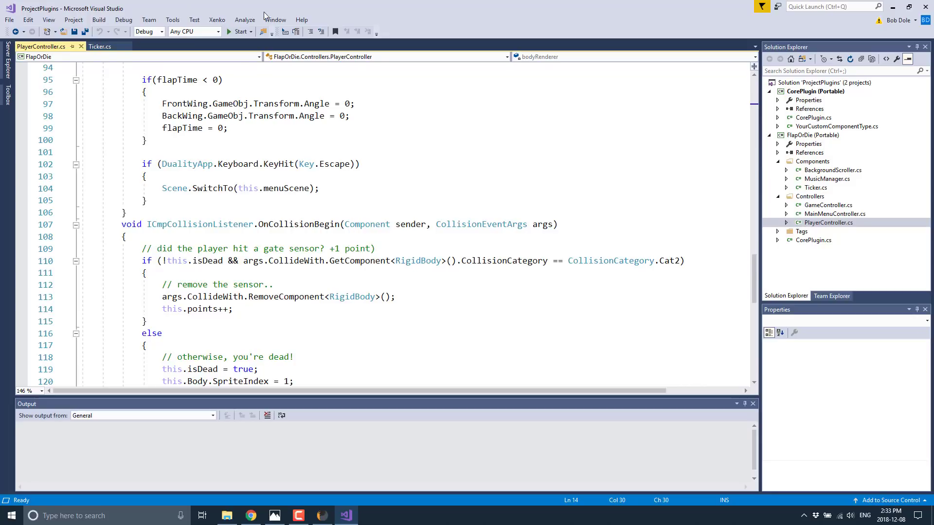
pyautogui.moveTo(124, 130)
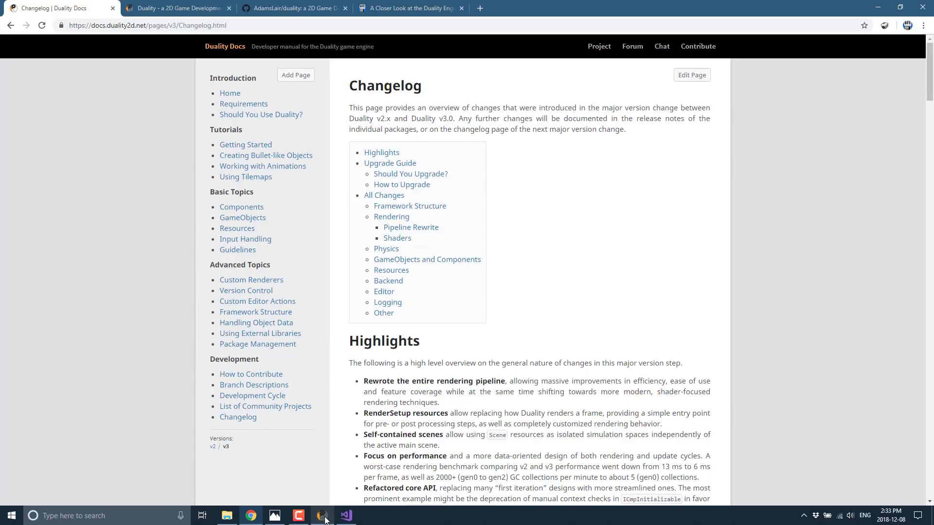
# Scroll the Duality v3 Changelog past Highlights to the Upgrade Guide's step-by-step instructions.
pyautogui.scroll(-3)
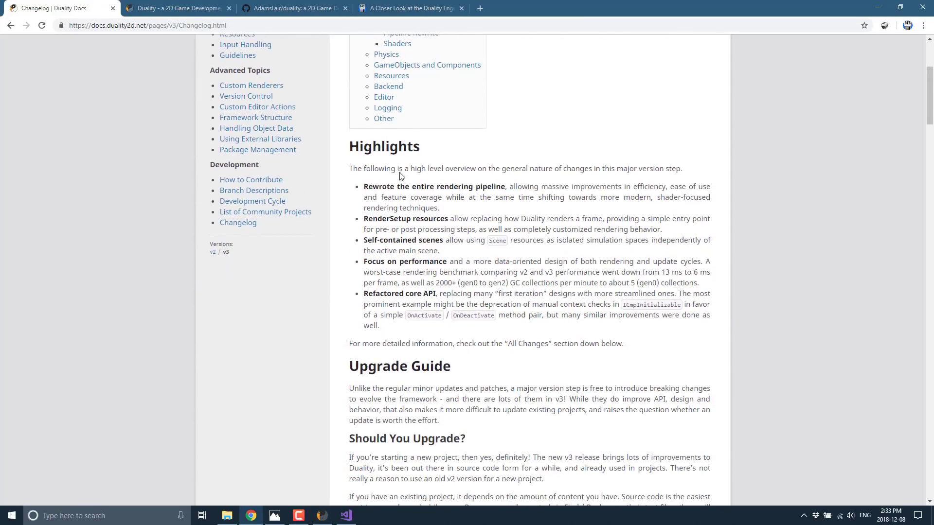
pyautogui.moveTo(555, 212)
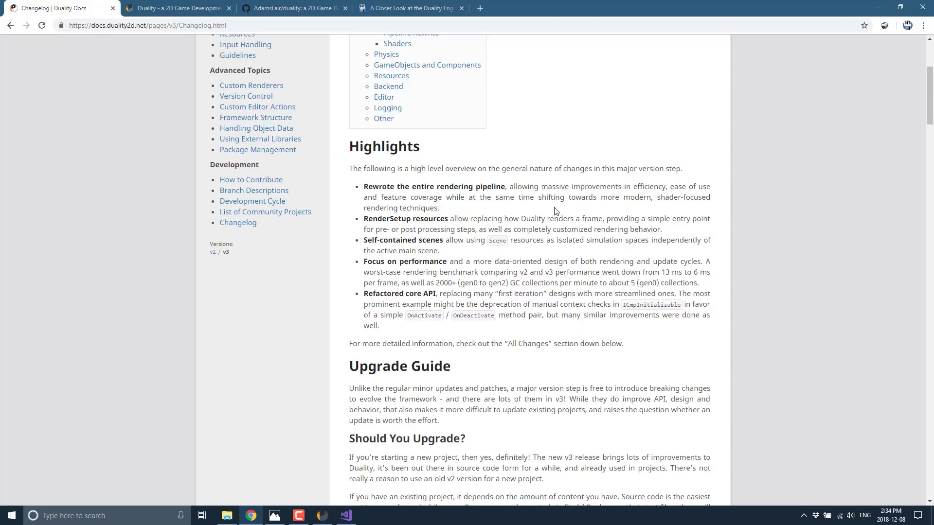
pyautogui.scroll(-3)
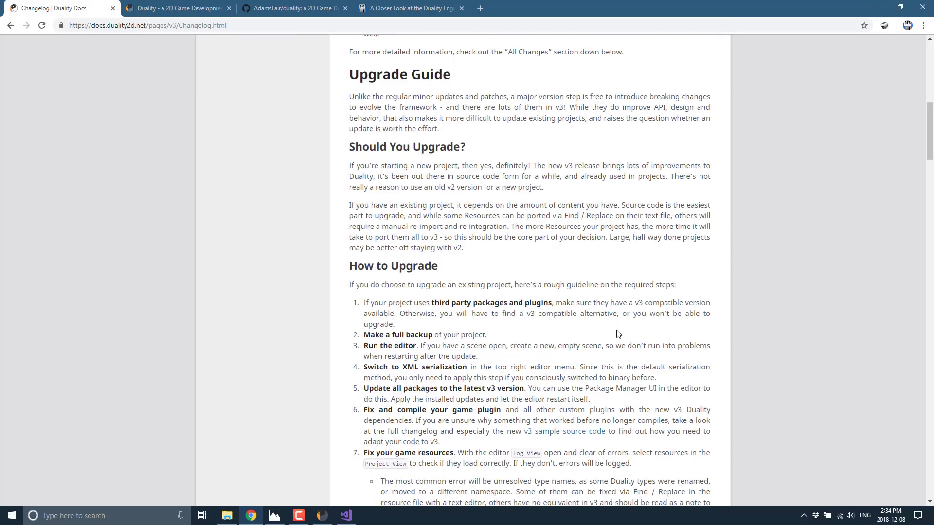
pyautogui.scroll(-3)
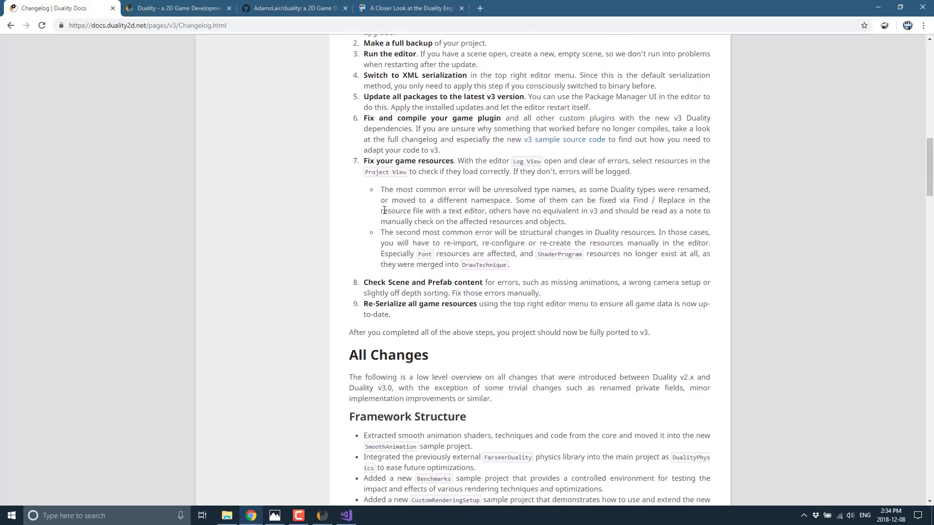
pyautogui.scroll(-3)
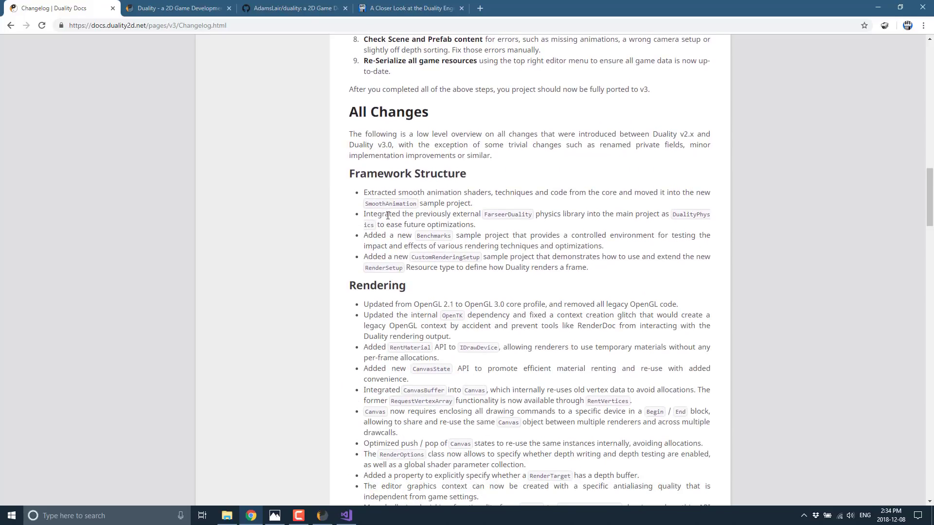
pyautogui.scroll(-3)
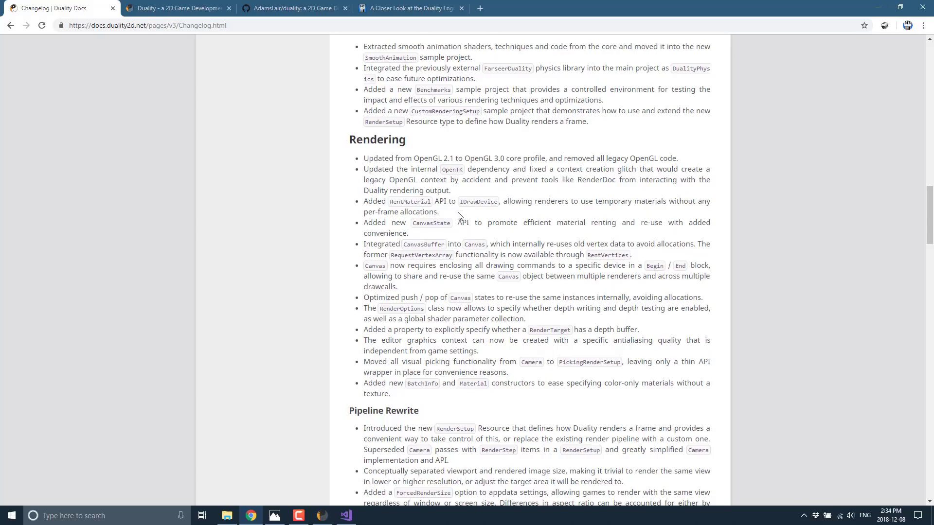
pyautogui.scroll(-3)
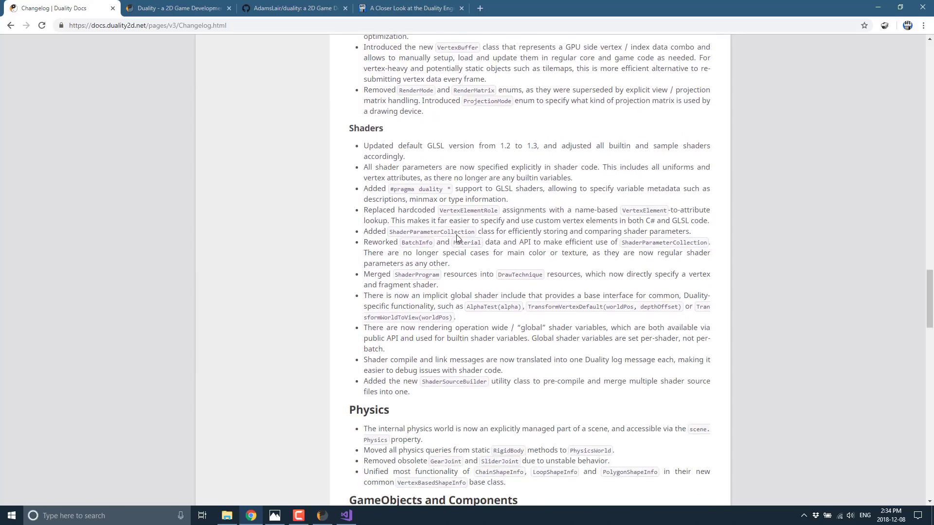
pyautogui.scroll(-3)
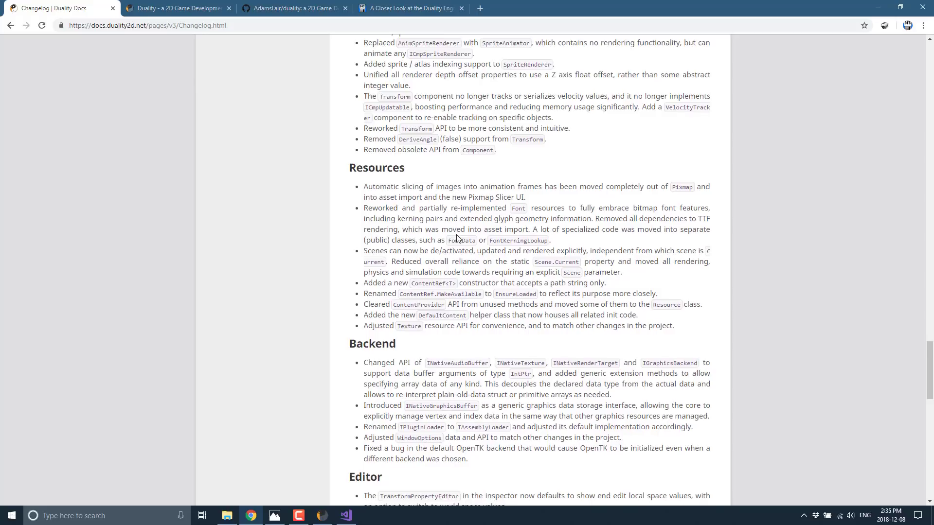
pyautogui.scroll(-3)
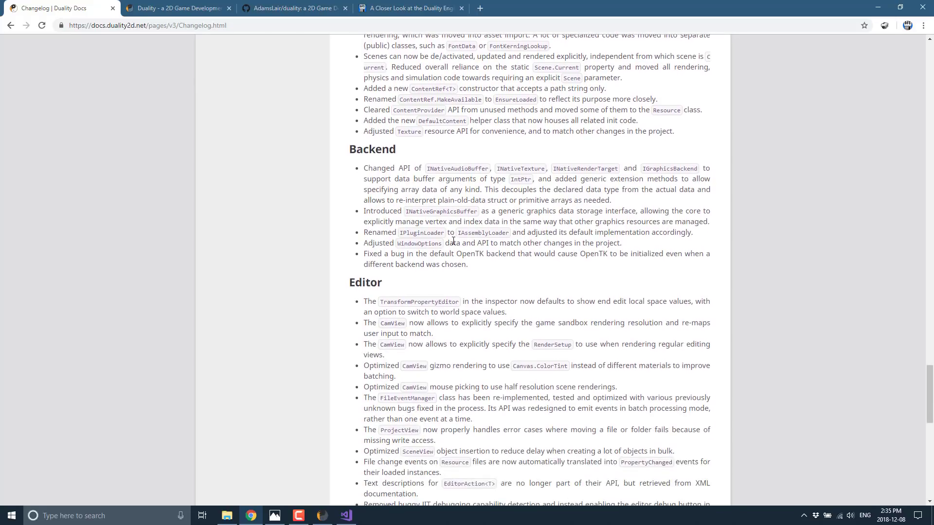
pyautogui.scroll(-3)
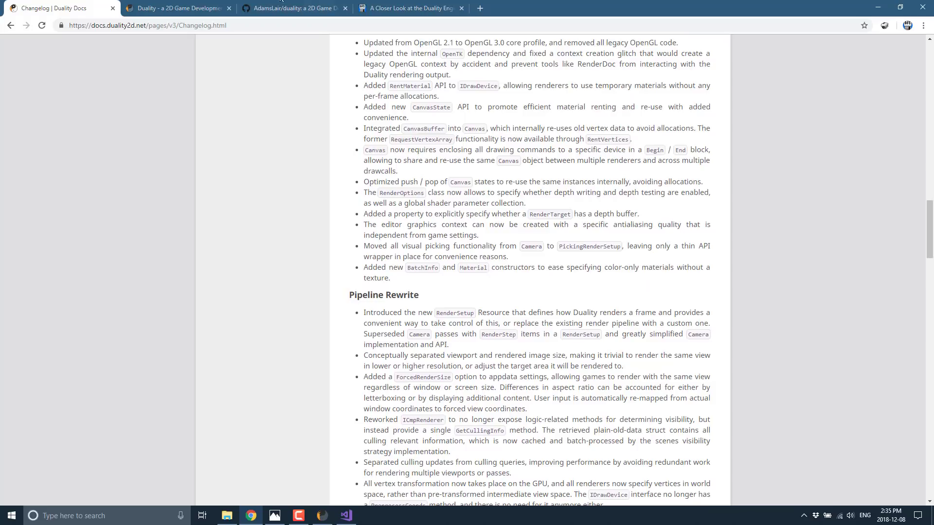
pyautogui.click(178, 8)
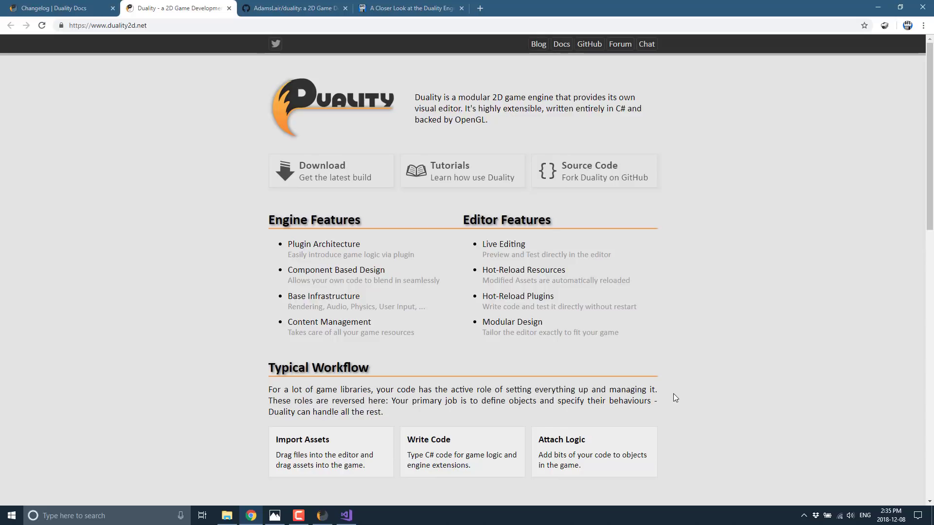
pyautogui.moveTo(726, 490)
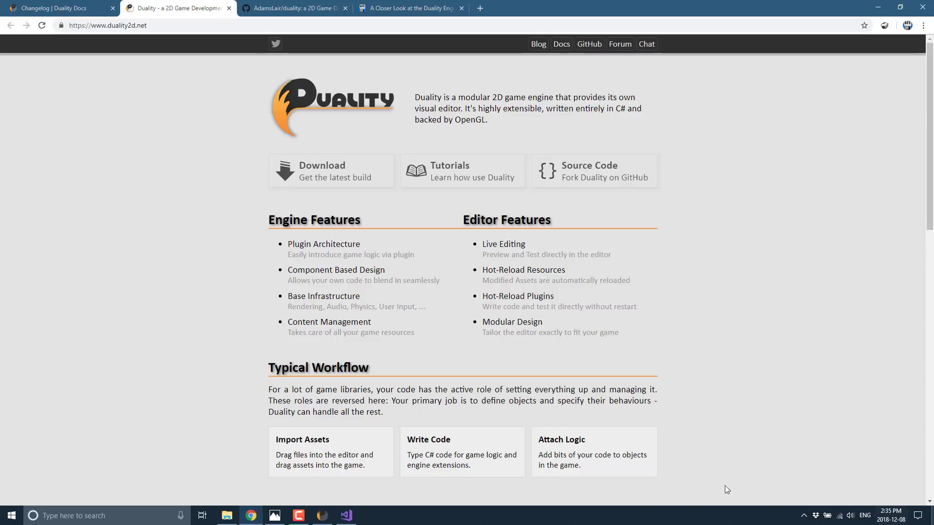
# Scroll the duality2d.net homepage through its features and screenshots, then switch to the GitHub tab.
pyautogui.scroll(-3)
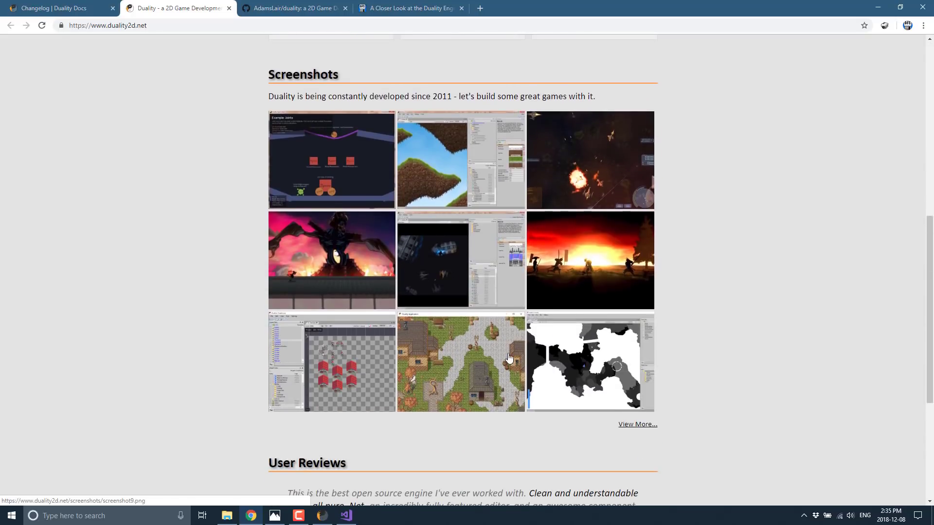
pyautogui.scroll(-3)
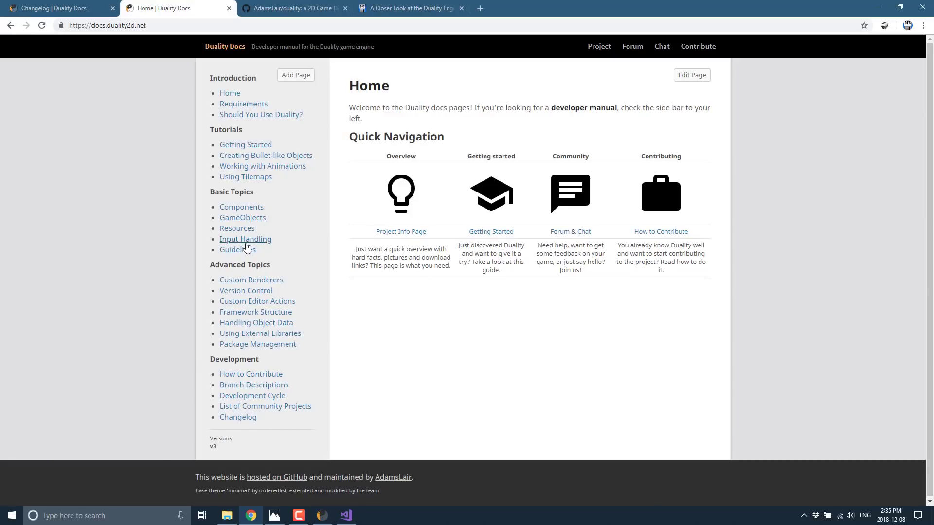
pyautogui.moveTo(292, 8)
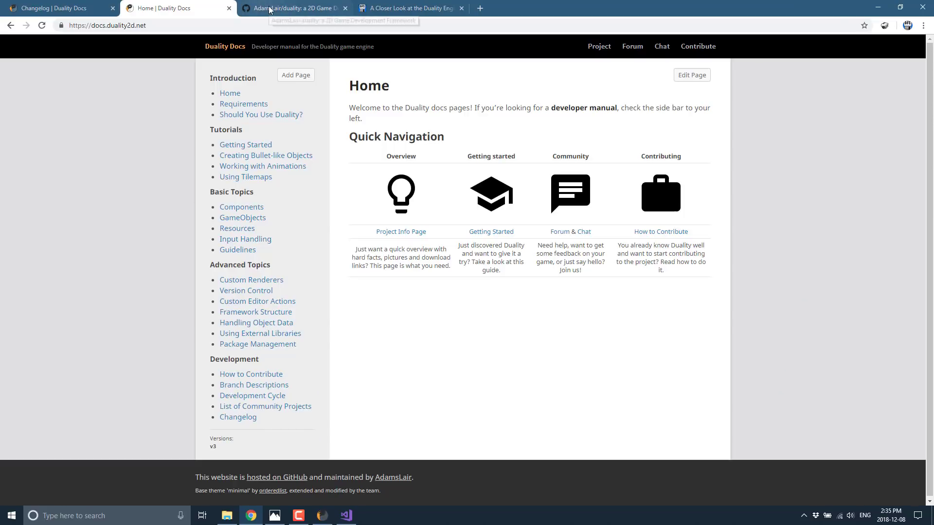
pyautogui.click(292, 8)
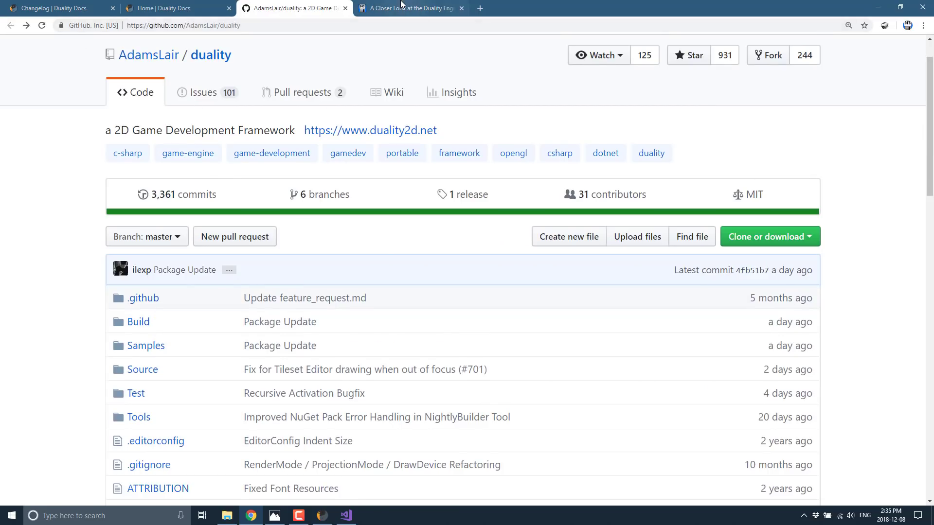
# Scroll the AdamsLair/duality README, then switch to the GameFromScratch article tab.
pyautogui.scroll(-3)
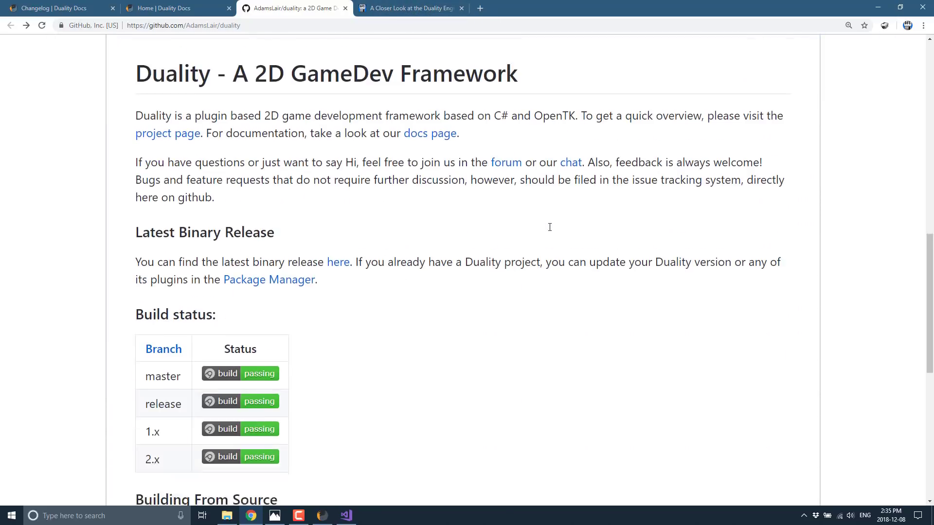
pyautogui.click(408, 8)
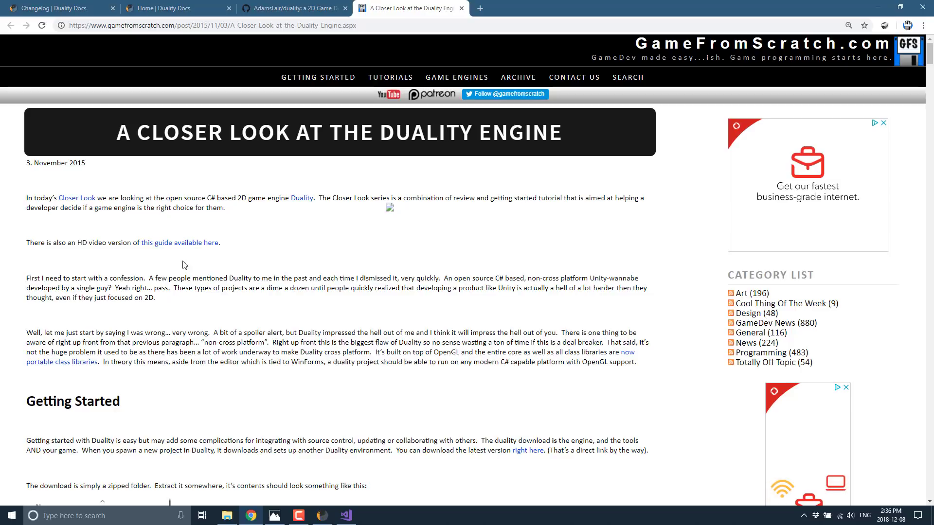
# Scroll through the article's coding and documentation sections, then return to Dualitor's GameScene.
pyautogui.scroll(-3)
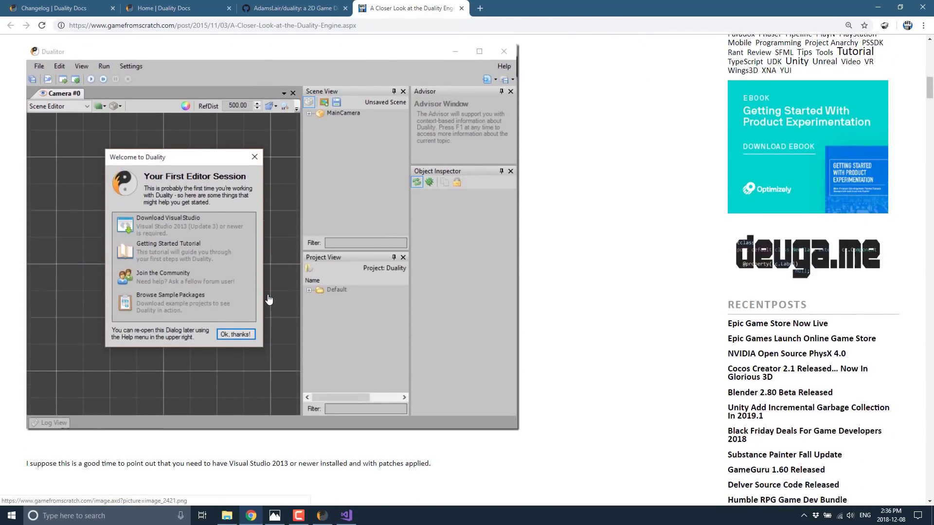
pyautogui.scroll(-3)
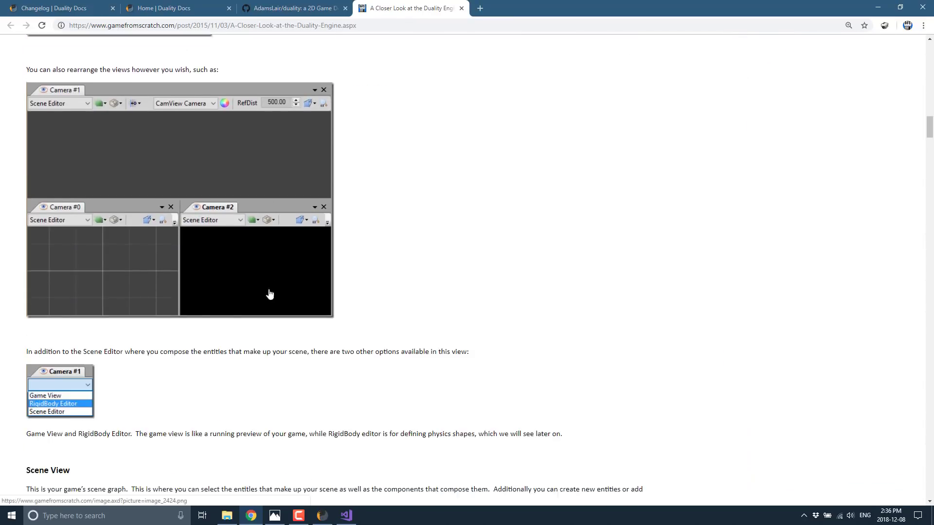
pyautogui.scroll(-3)
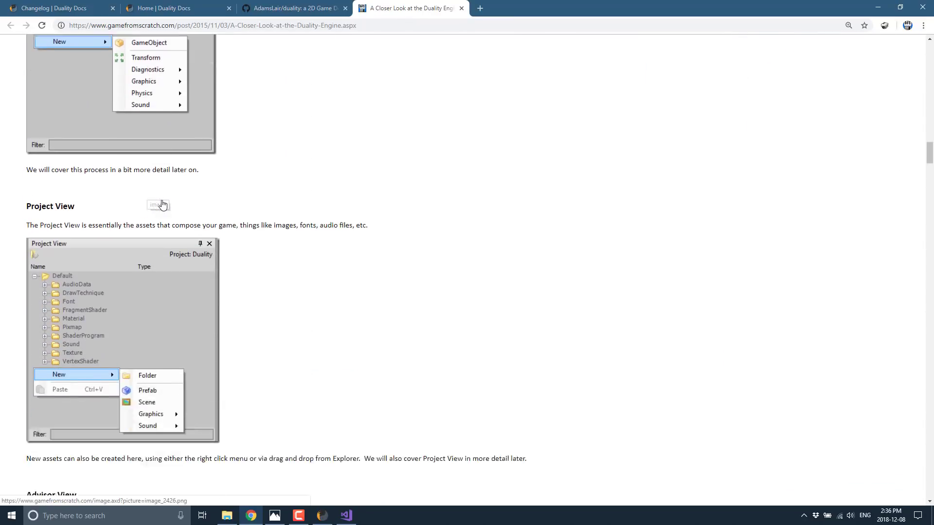
pyautogui.scroll(-3)
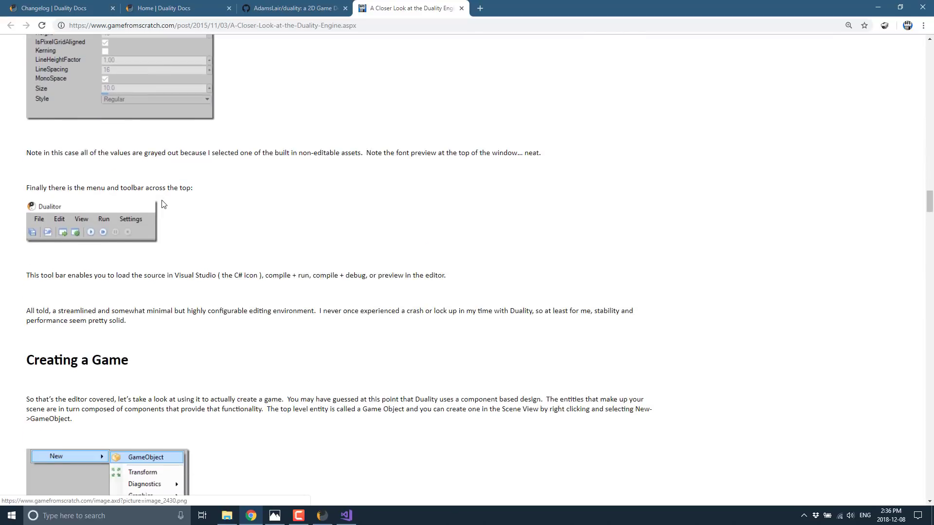
pyautogui.scroll(-3)
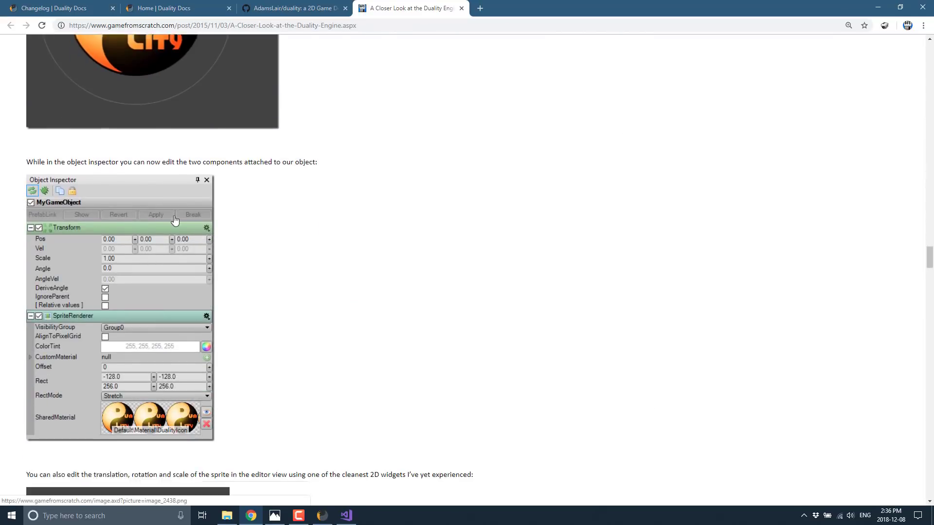
pyautogui.scroll(-3)
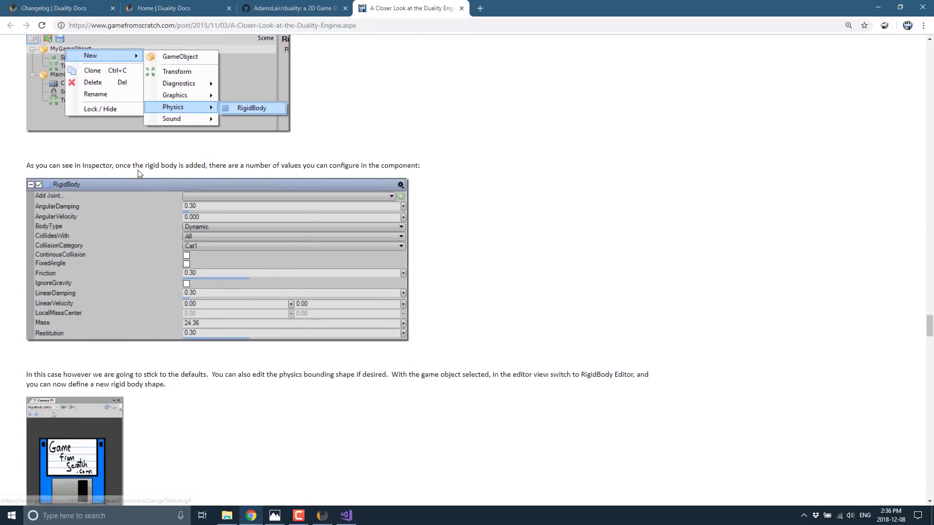
pyautogui.scroll(-3)
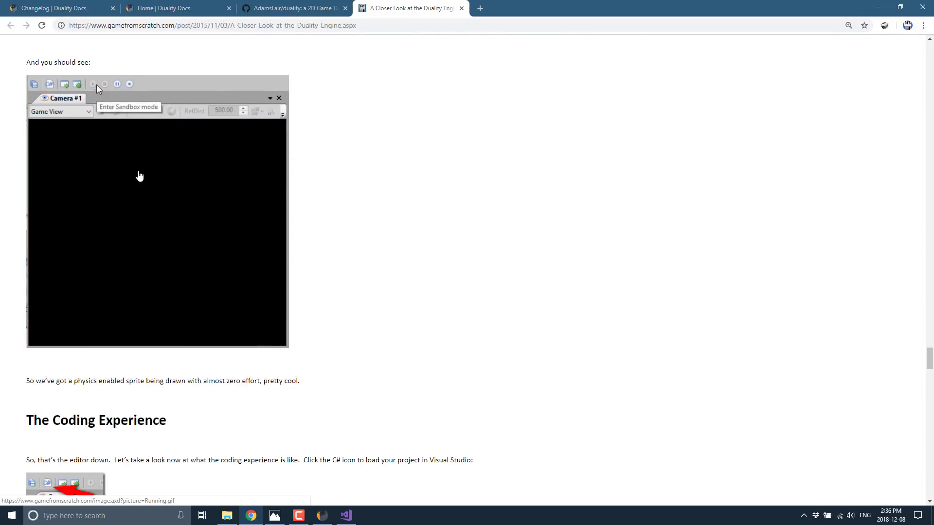
pyautogui.scroll(-3)
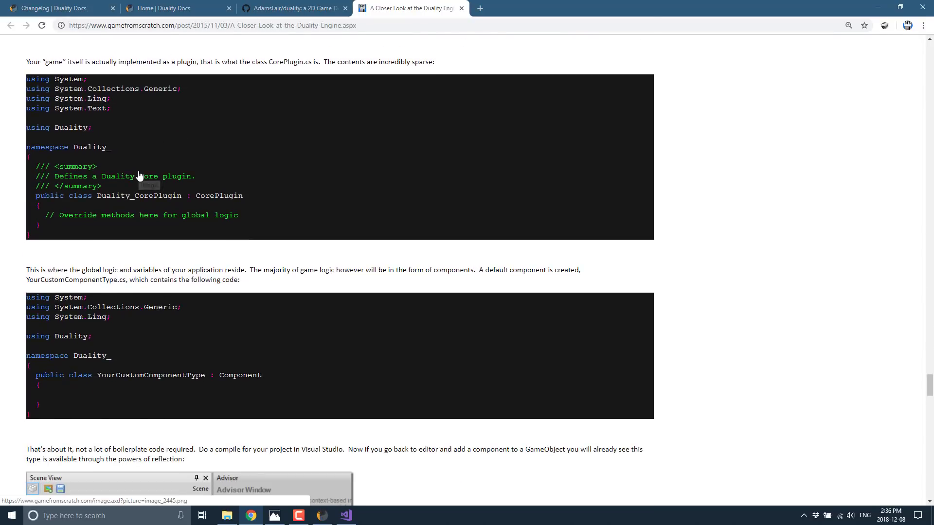
pyautogui.scroll(-3)
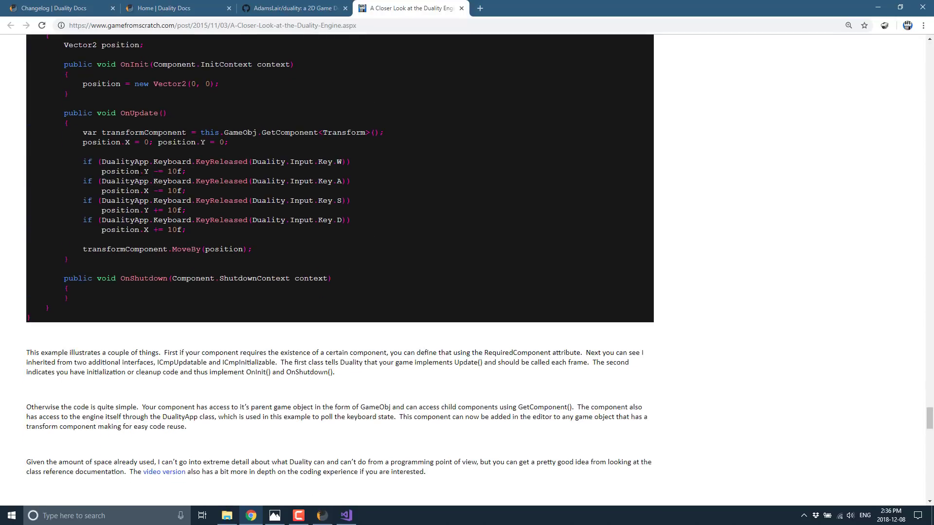
pyautogui.moveTo(302, 270)
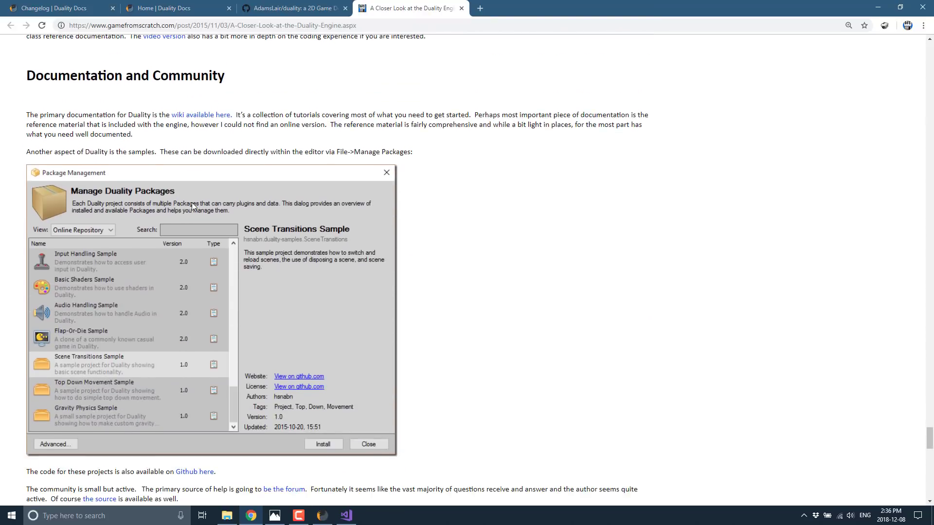
pyautogui.scroll(-3)
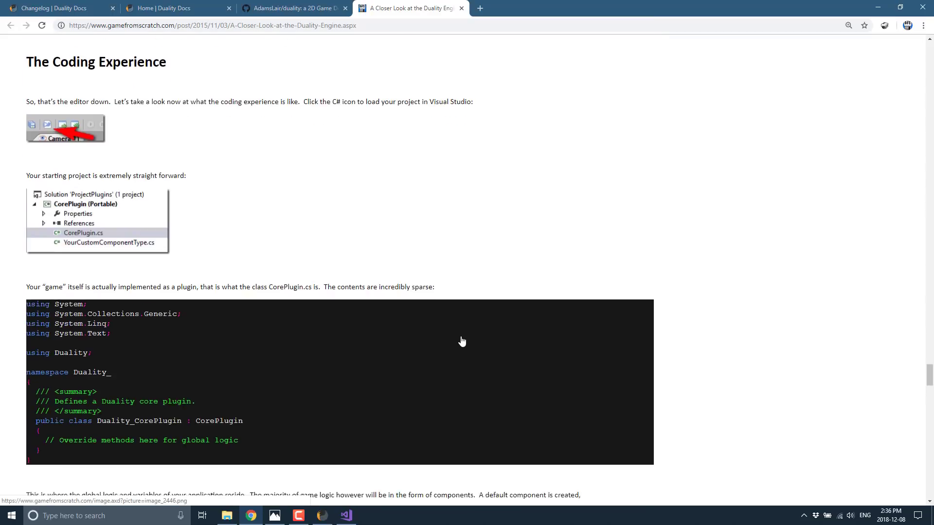
pyautogui.scroll(-3)
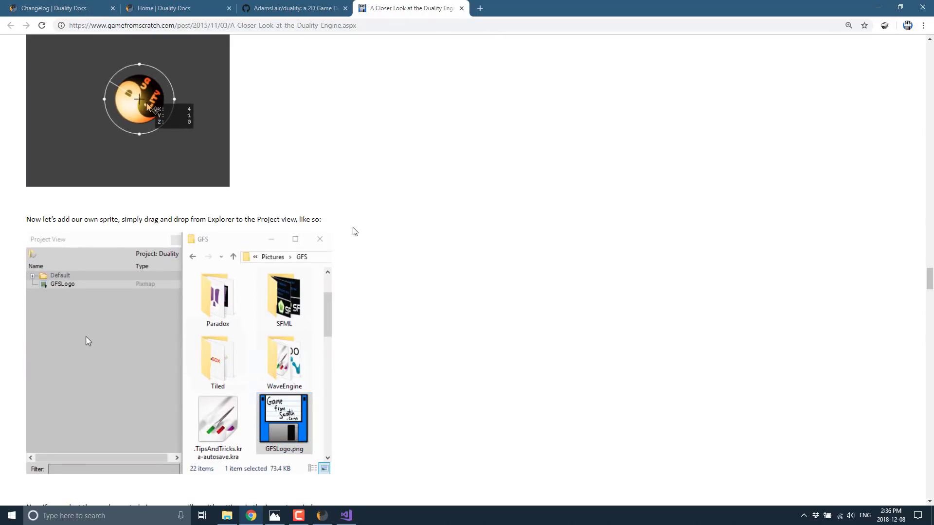
pyautogui.click(321, 515)
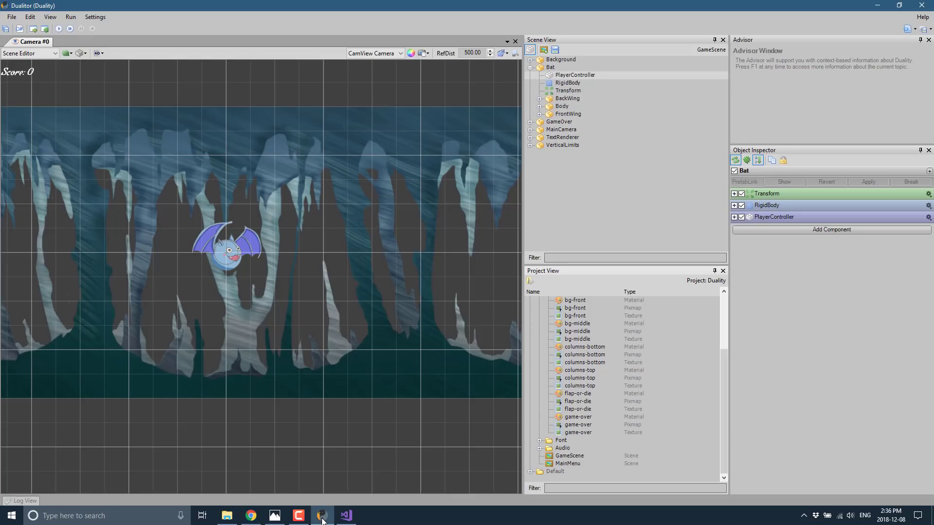